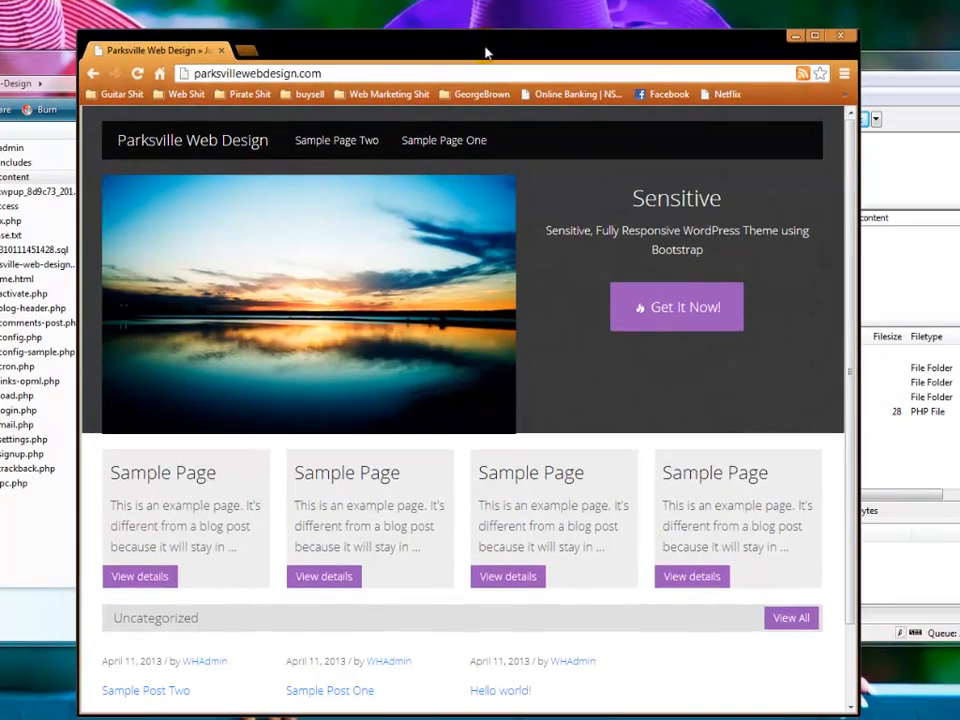
- View the site's Sample Page Two, then return to the public home page
{"action": "left_click", "coordinate": [336, 140]}
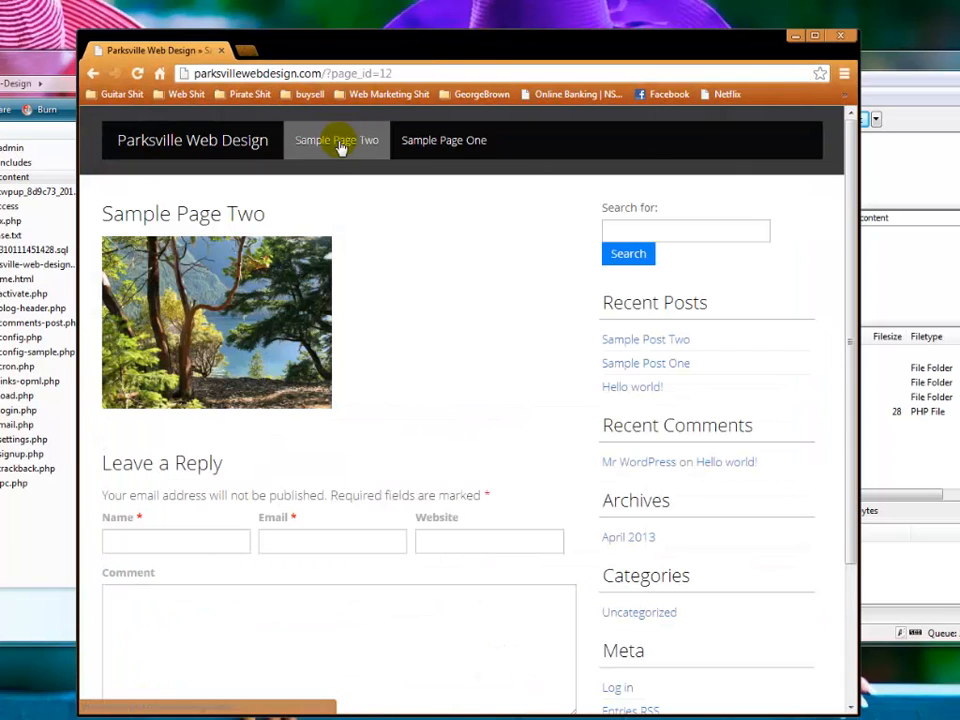
{"action": "left_click", "coordinate": [443, 140]}
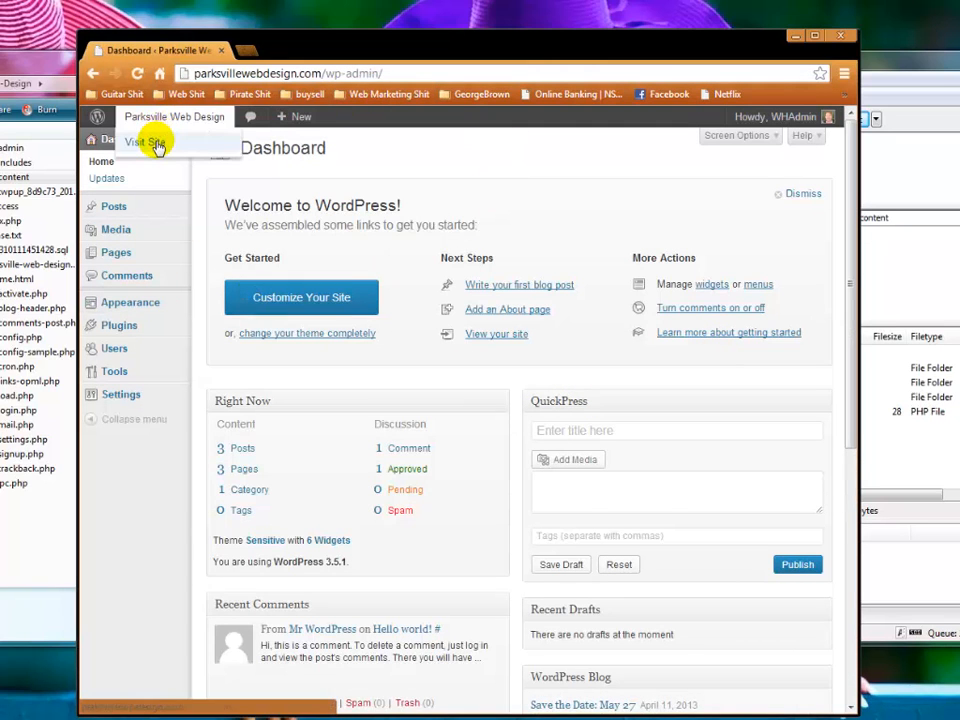
{"action": "left_click", "coordinate": [142, 141]}
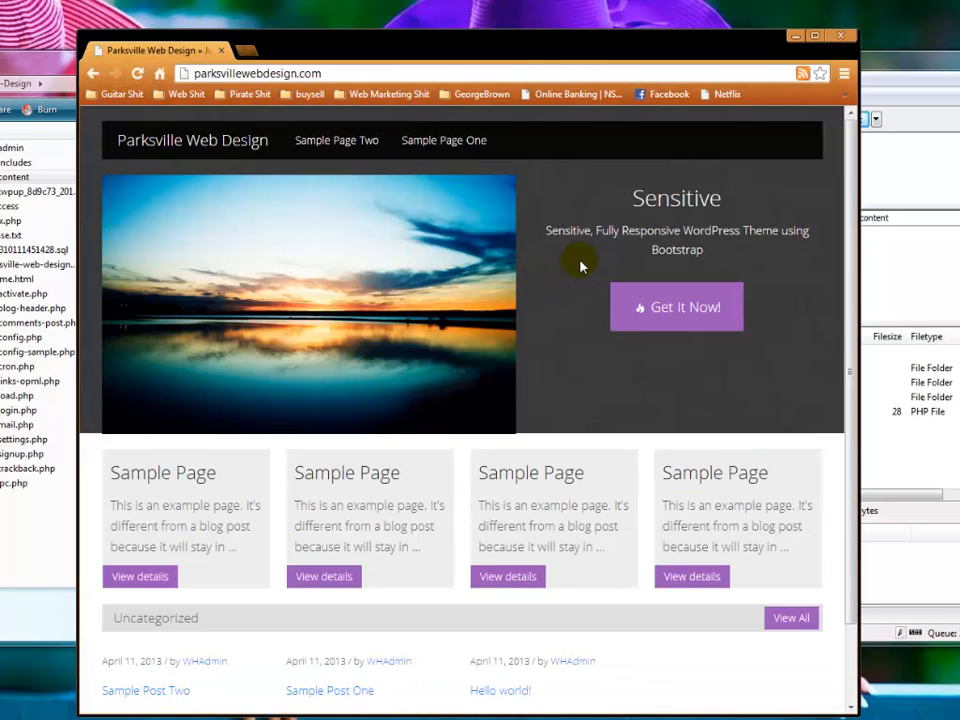
{"action": "mouse_move", "coordinate": [568, 259]}
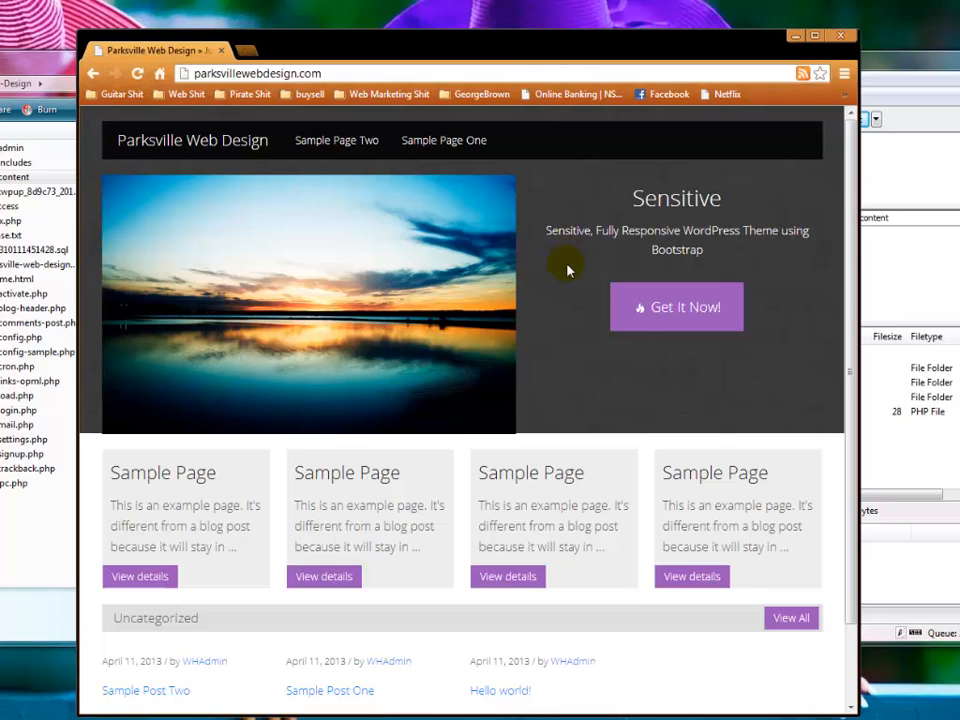
{"action": "mouse_move", "coordinate": [565, 52]}
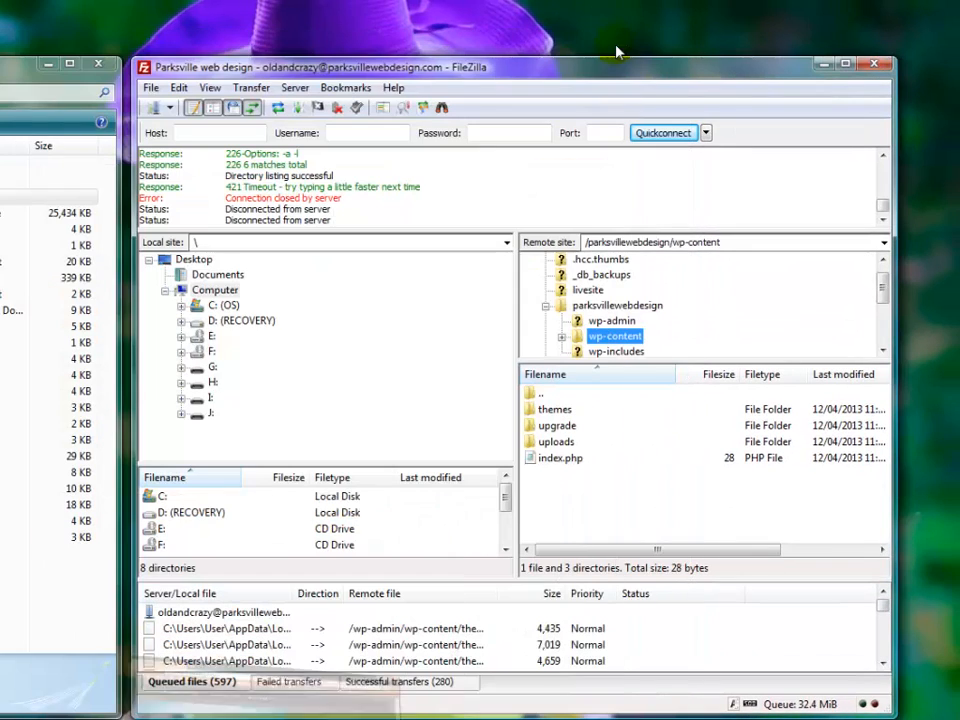
- Pick Parkville web design from Site Manager and abort the existing connection
{"action": "left_click", "coordinate": [172, 110]}
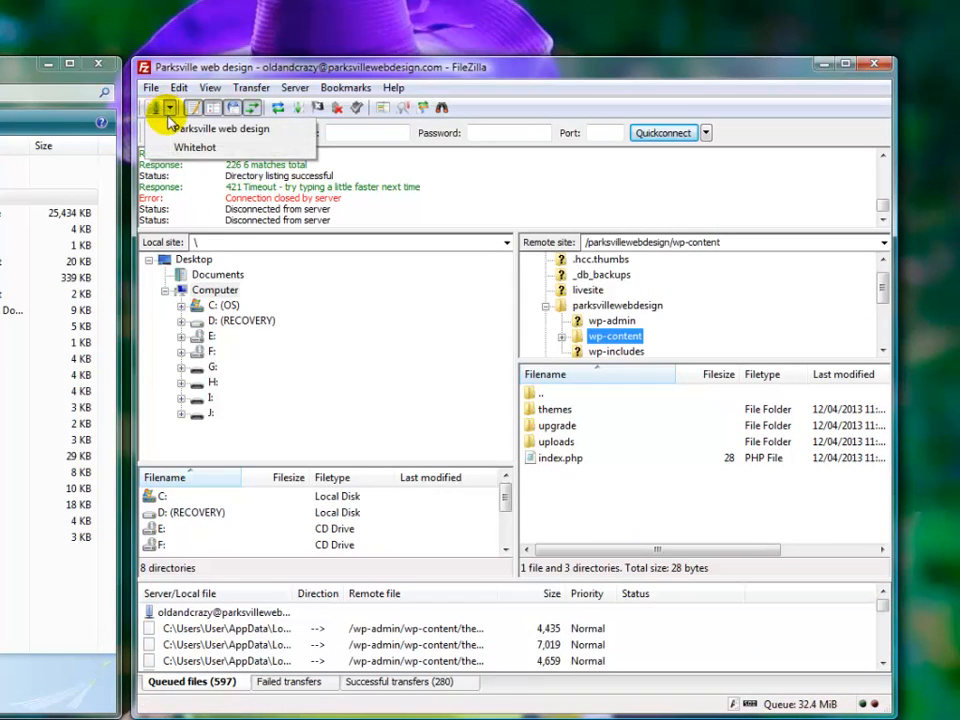
{"action": "left_click", "coordinate": [221, 128]}
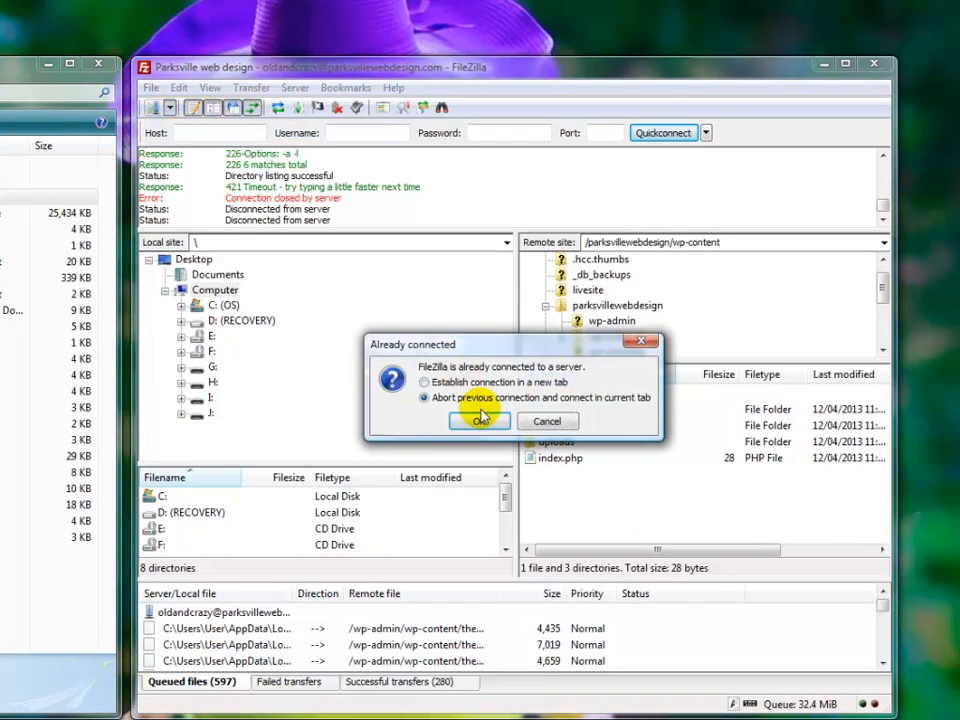
{"action": "left_click", "coordinate": [477, 421]}
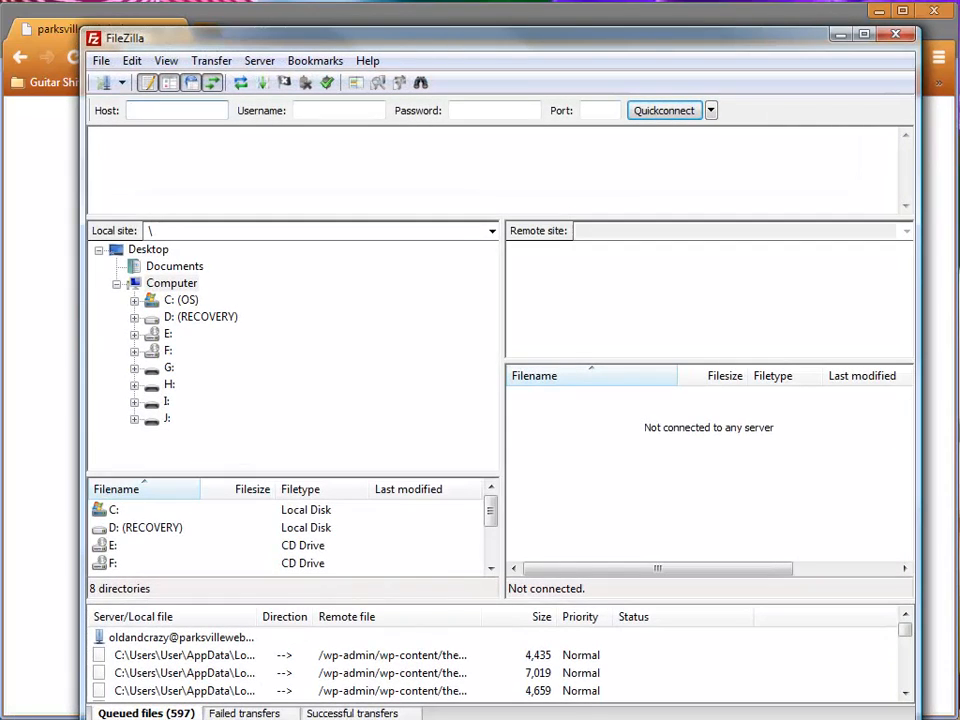
- Reconnect to Parkville web design, listing its 21 files and 2 directories
{"action": "left_click", "coordinate": [124, 82]}
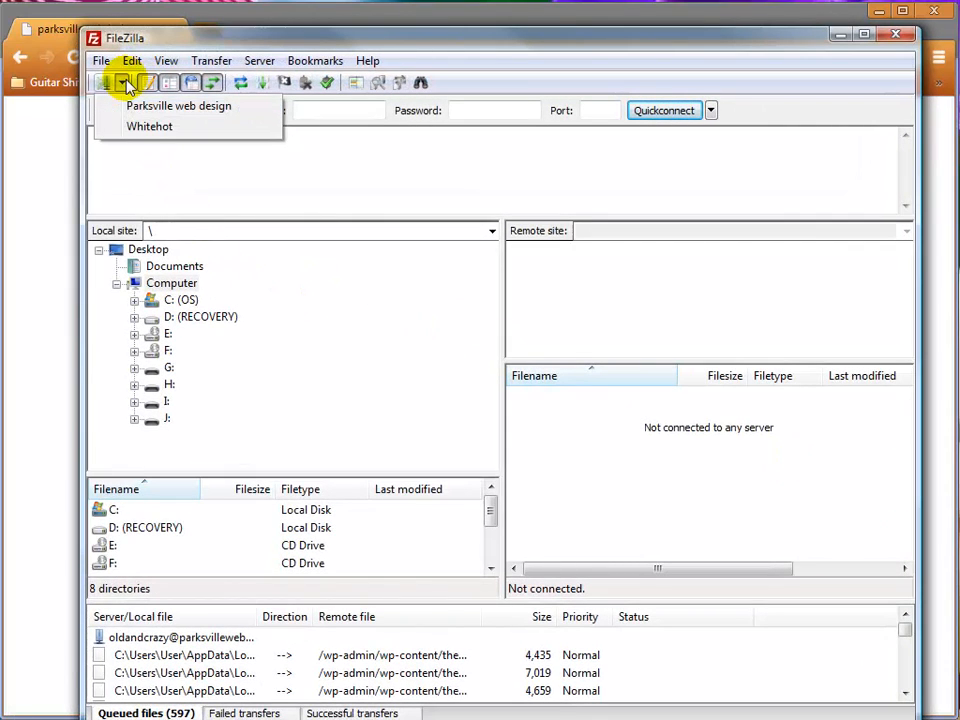
{"action": "left_click", "coordinate": [186, 105]}
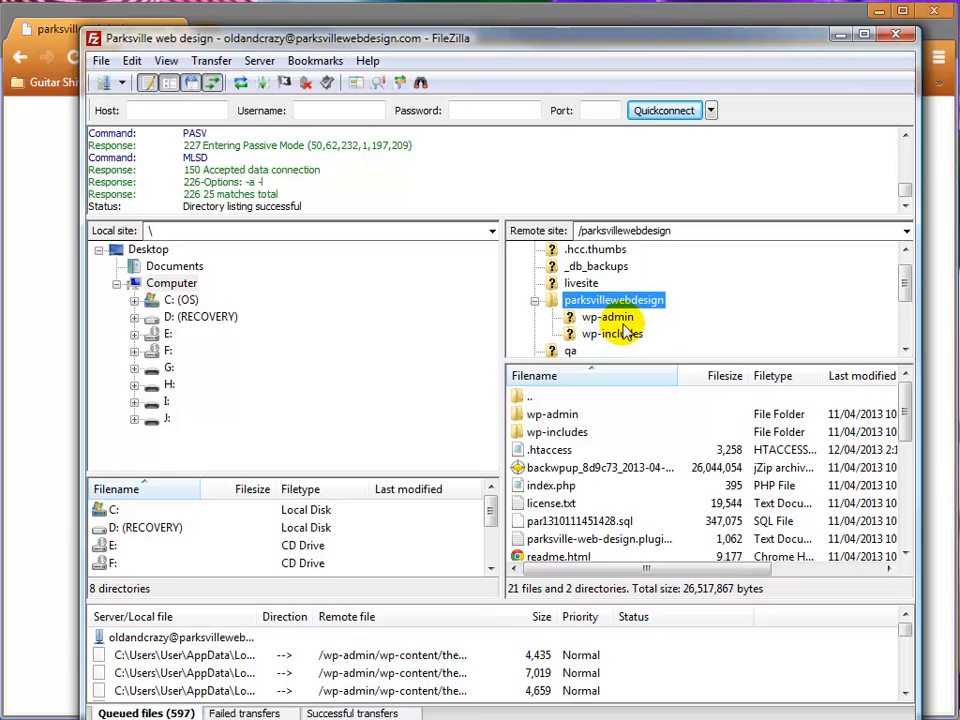
{"action": "mouse_move", "coordinate": [630, 333]}
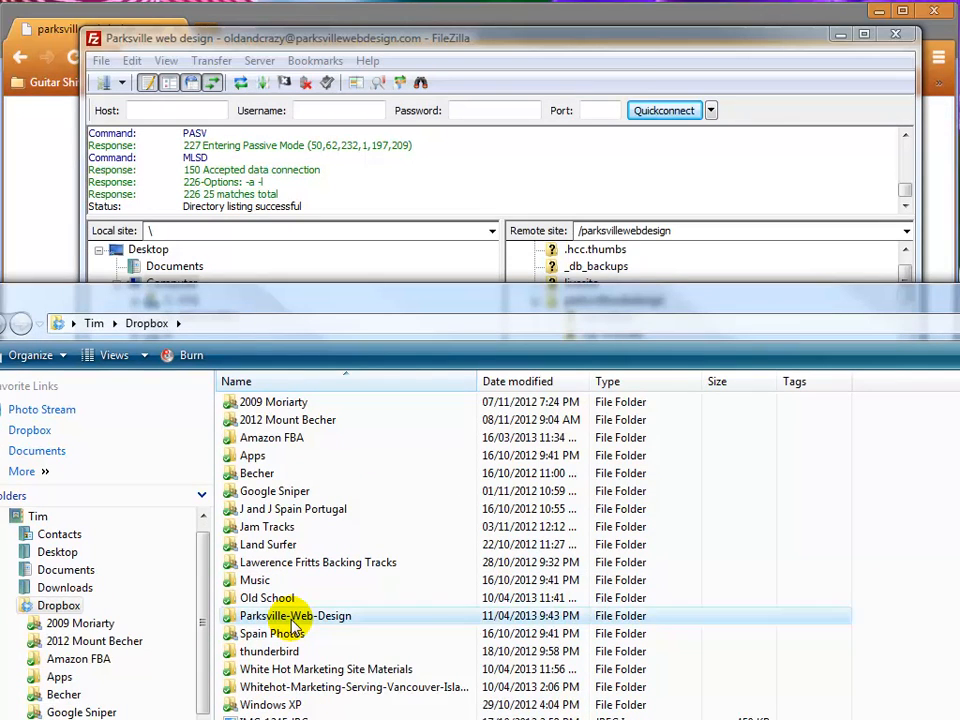
- Open the Parkville-Web-Design Dropbox folder and select the backwpup zip archive
{"action": "double_click", "coordinate": [291, 615]}
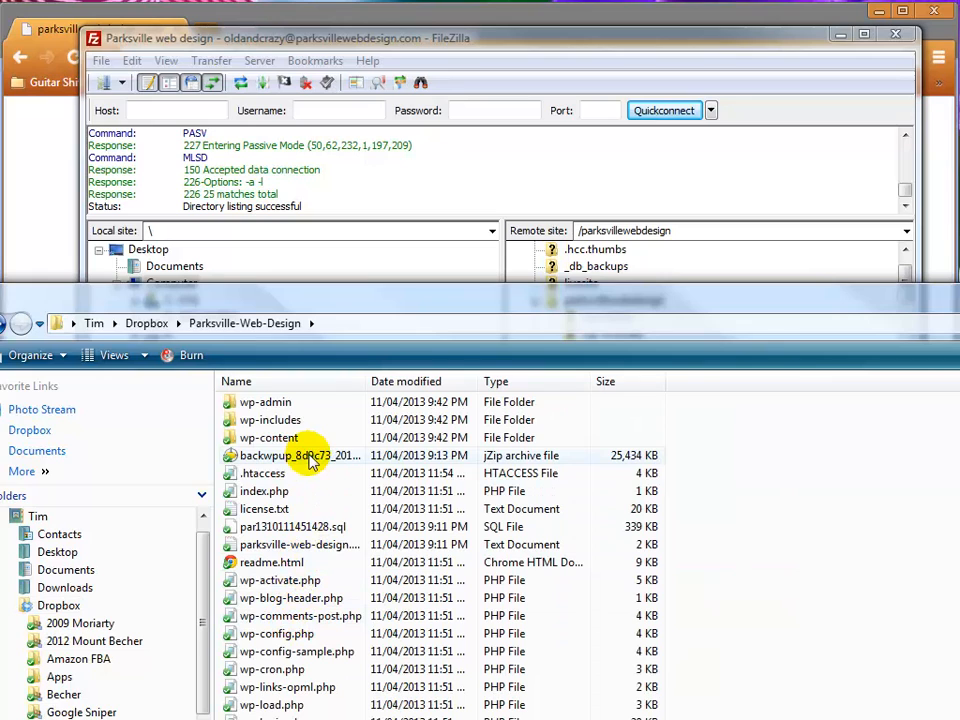
{"action": "left_click", "coordinate": [268, 437]}
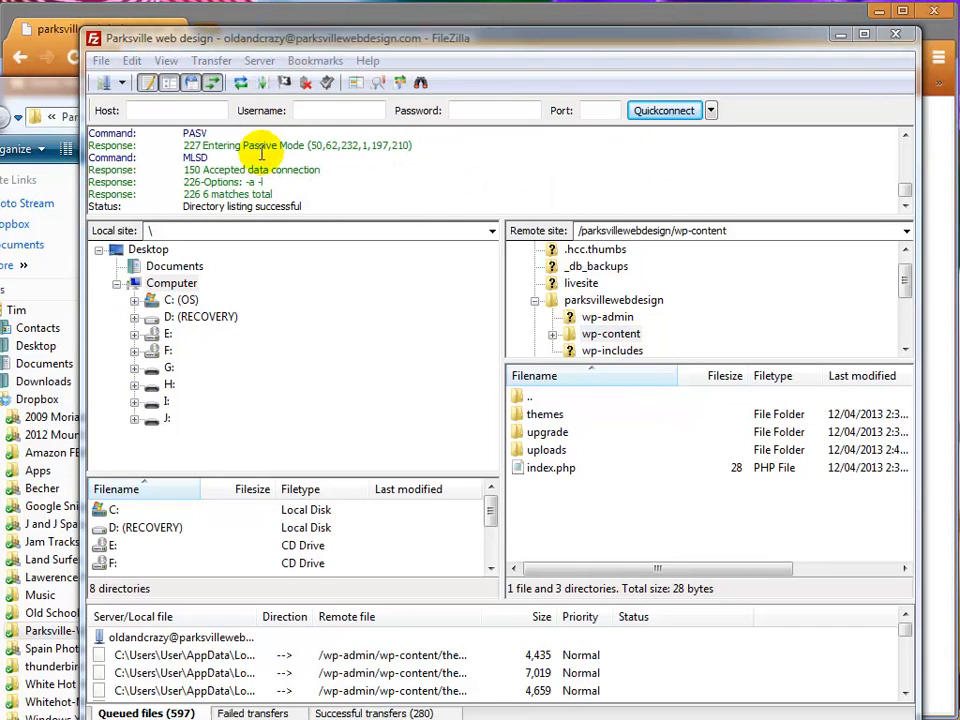
{"action": "left_click", "coordinate": [610, 333]}
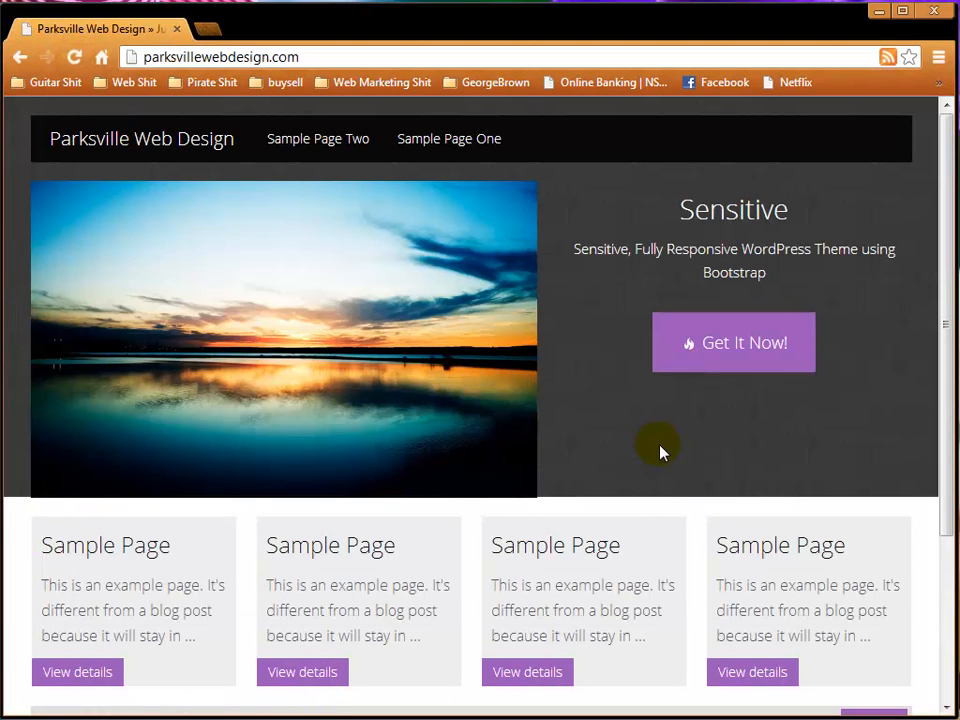
- Check that Sample Page Two and Sample Page One load, then return home
{"action": "left_click", "coordinate": [317, 138]}
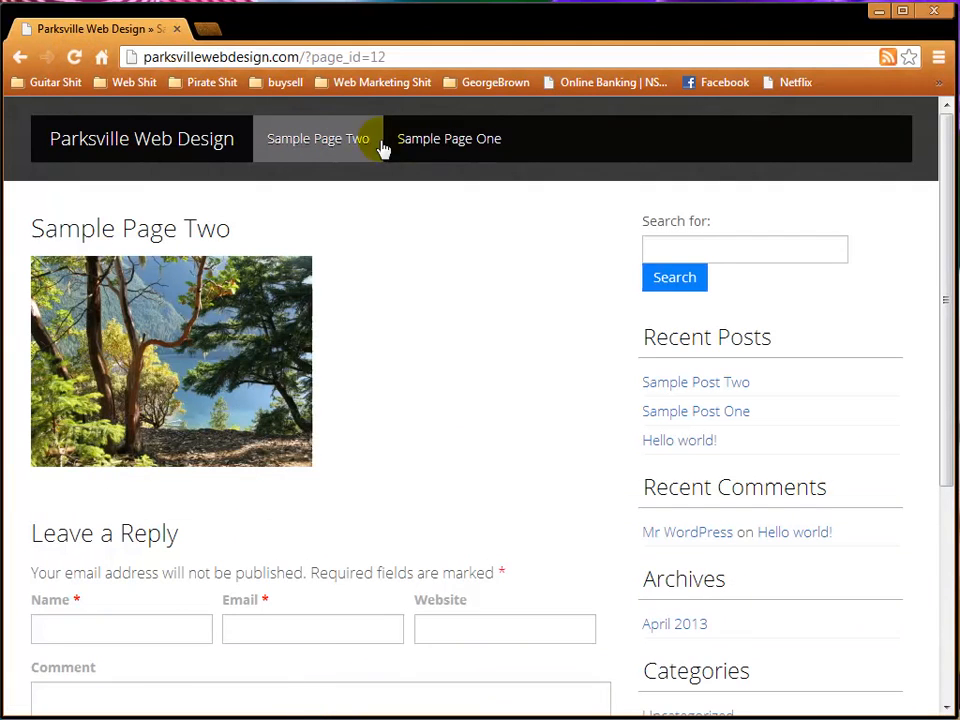
{"action": "left_click", "coordinate": [449, 138]}
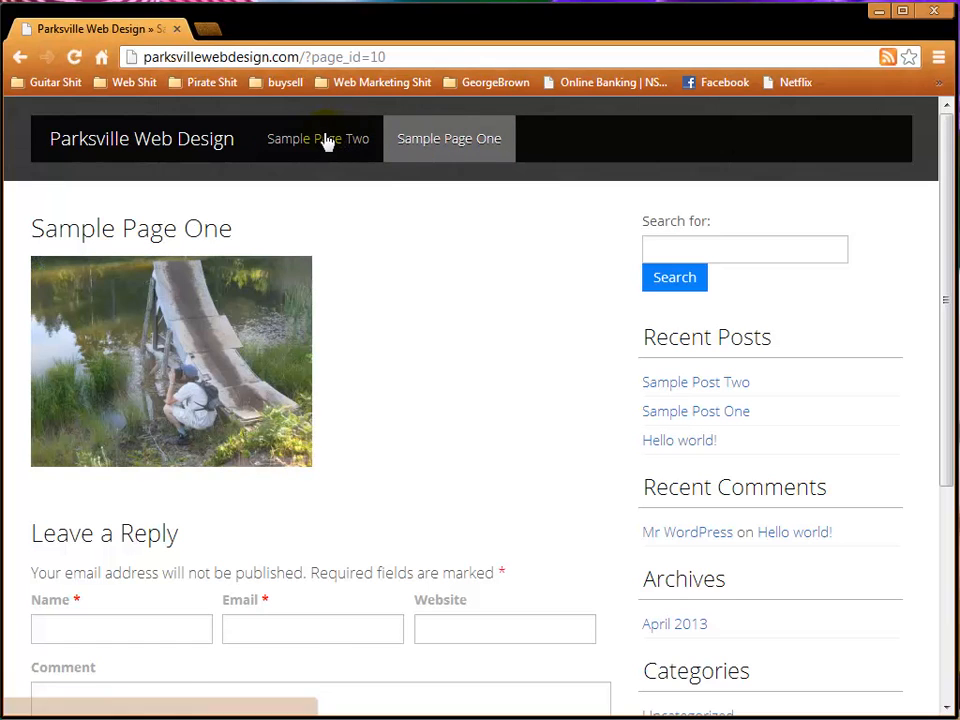
{"action": "left_click", "coordinate": [318, 138]}
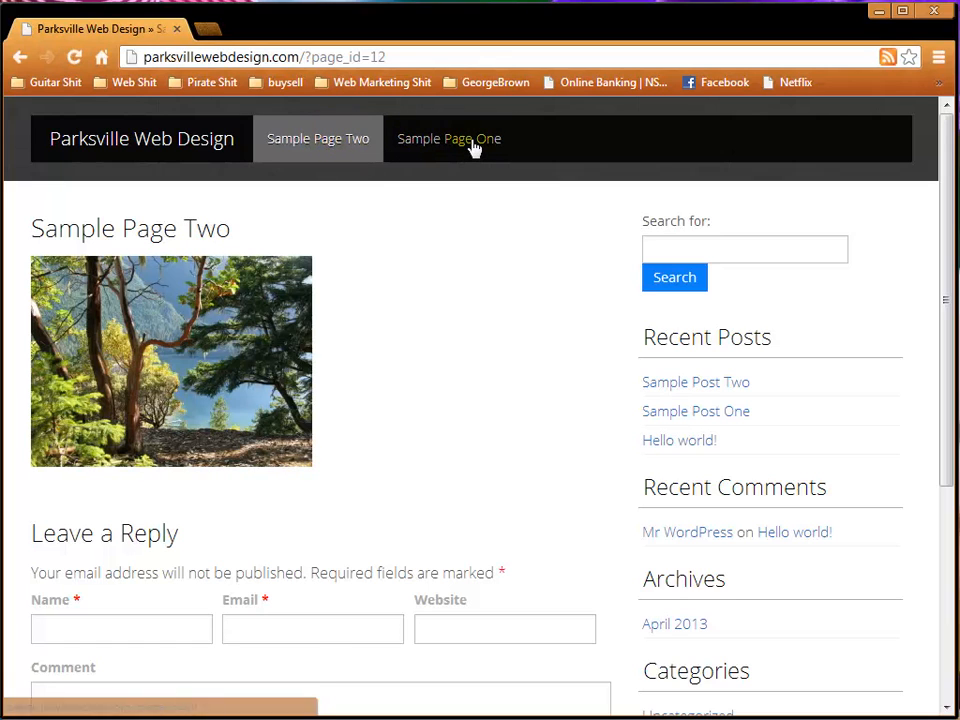
{"action": "left_click", "coordinate": [141, 138]}
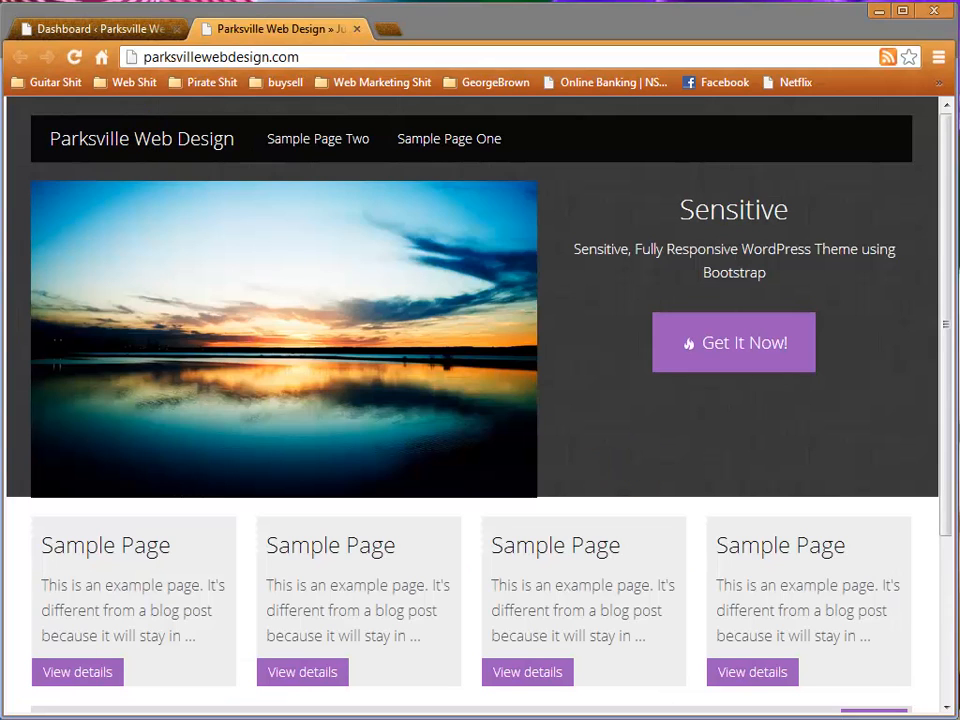
{"action": "mouse_move", "coordinate": [490, 407]}
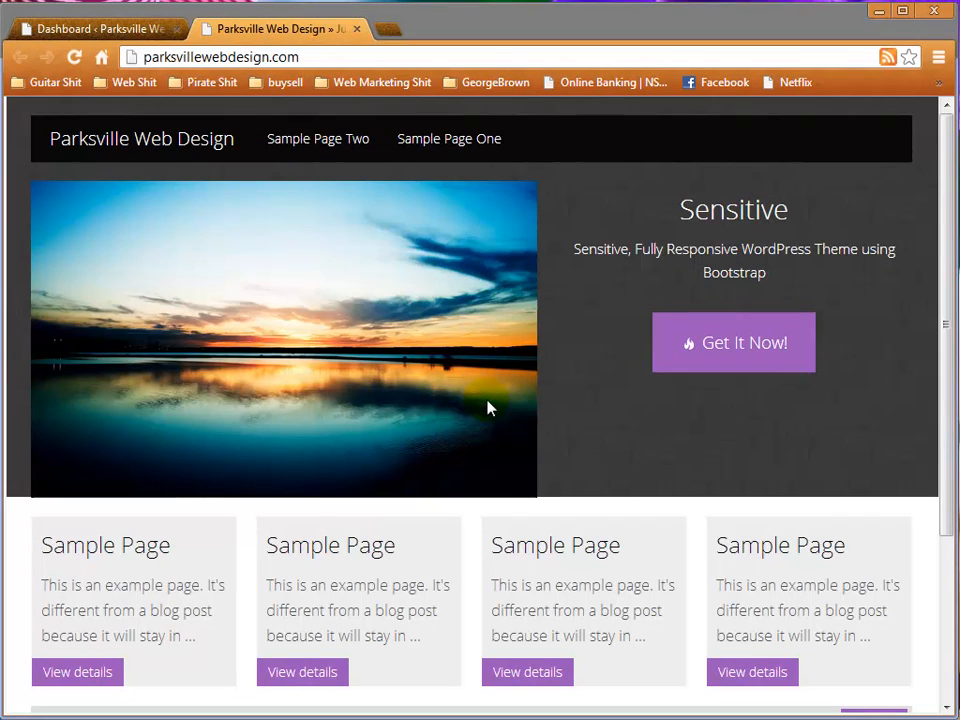
{"action": "mouse_move", "coordinate": [613, 464]}
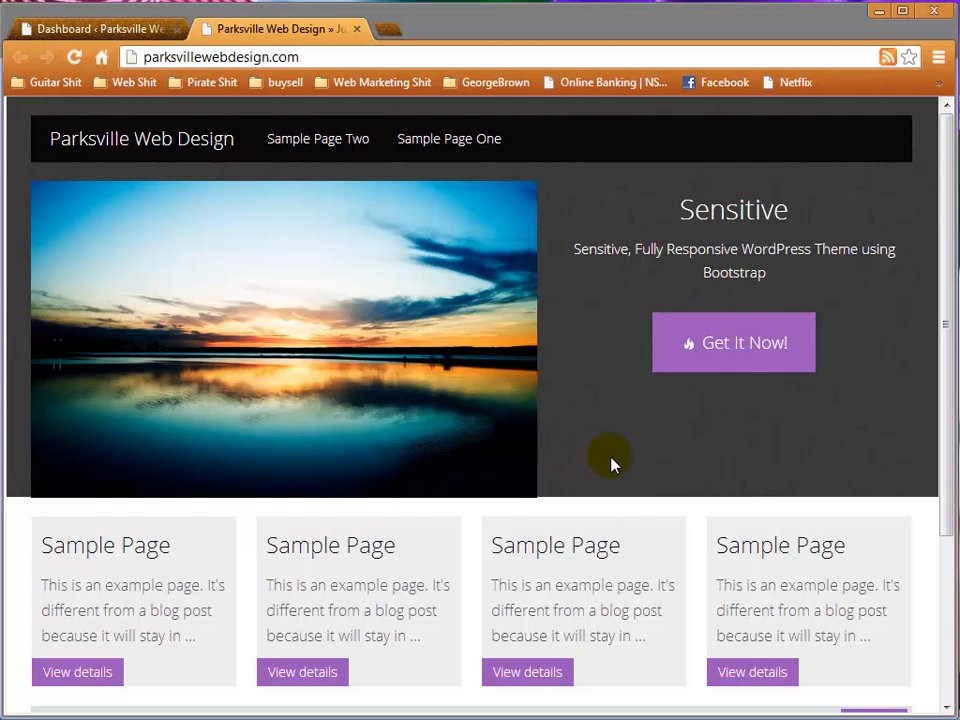
{"action": "mouse_move", "coordinate": [606, 456]}
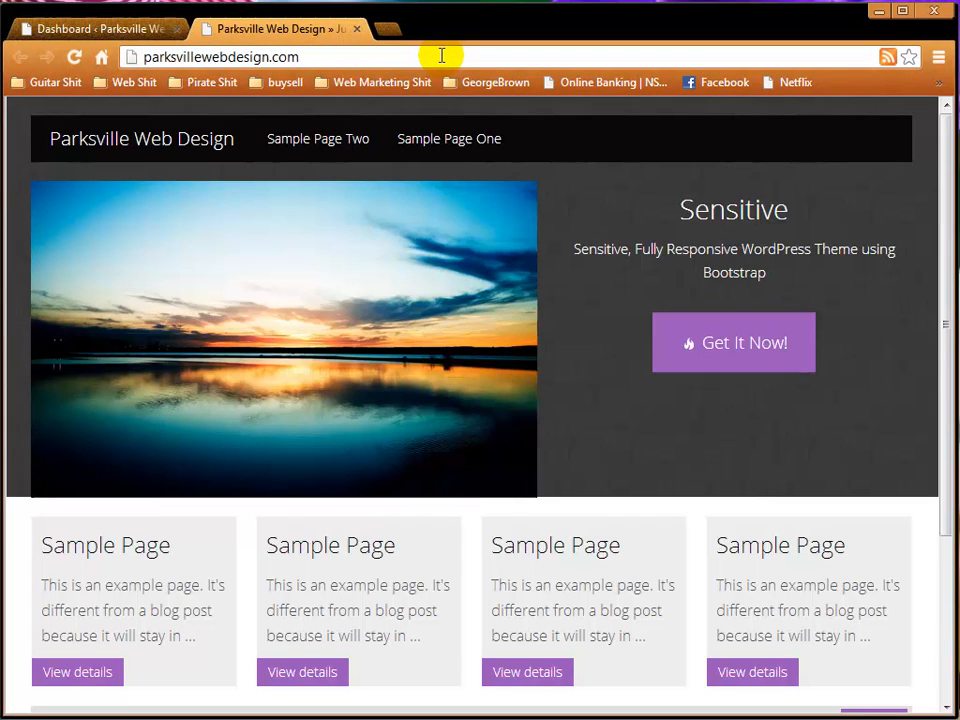
- Append /broken to both WordPress Address and Site Address and save the changes
{"action": "left_click", "coordinate": [440, 53]}
{"action": "type", "text": "/wp-admin/"}
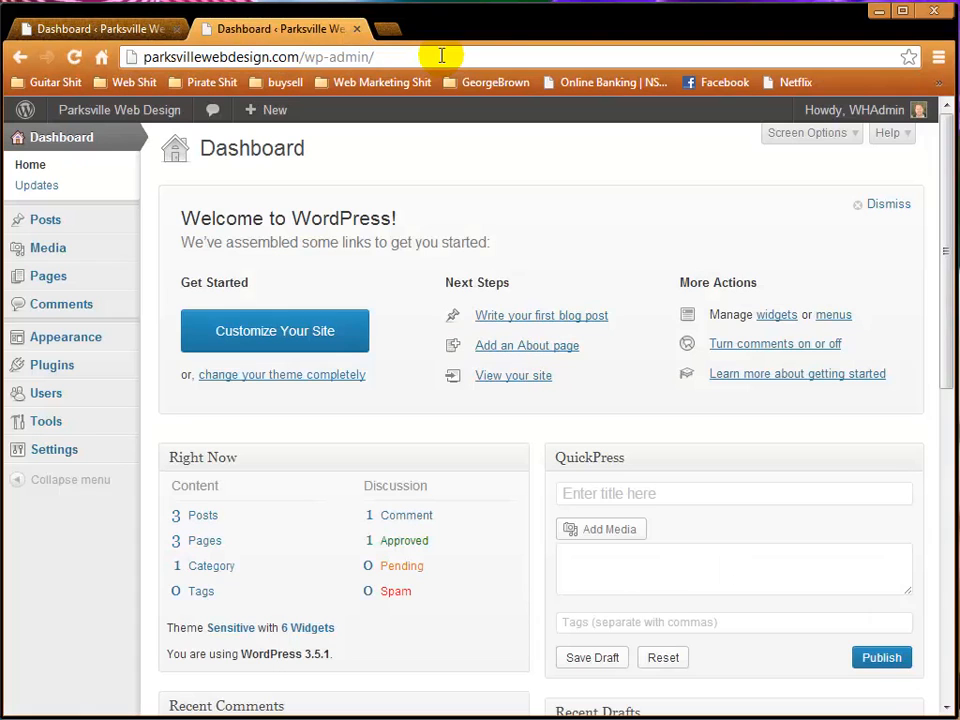
{"action": "mouse_move", "coordinate": [33, 262]}
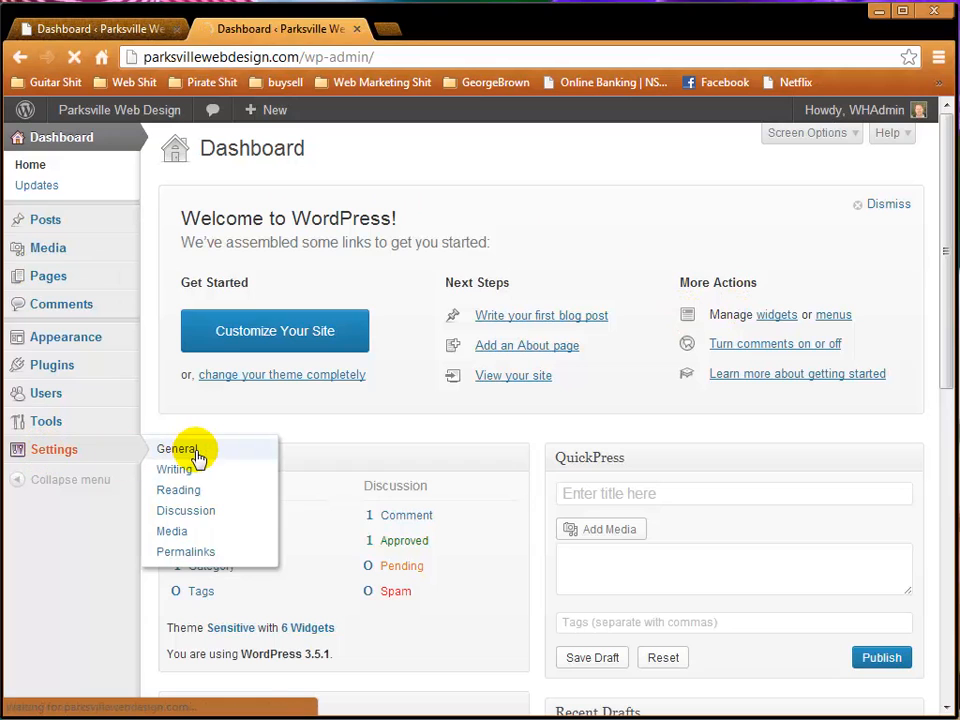
{"action": "left_click", "coordinate": [178, 448]}
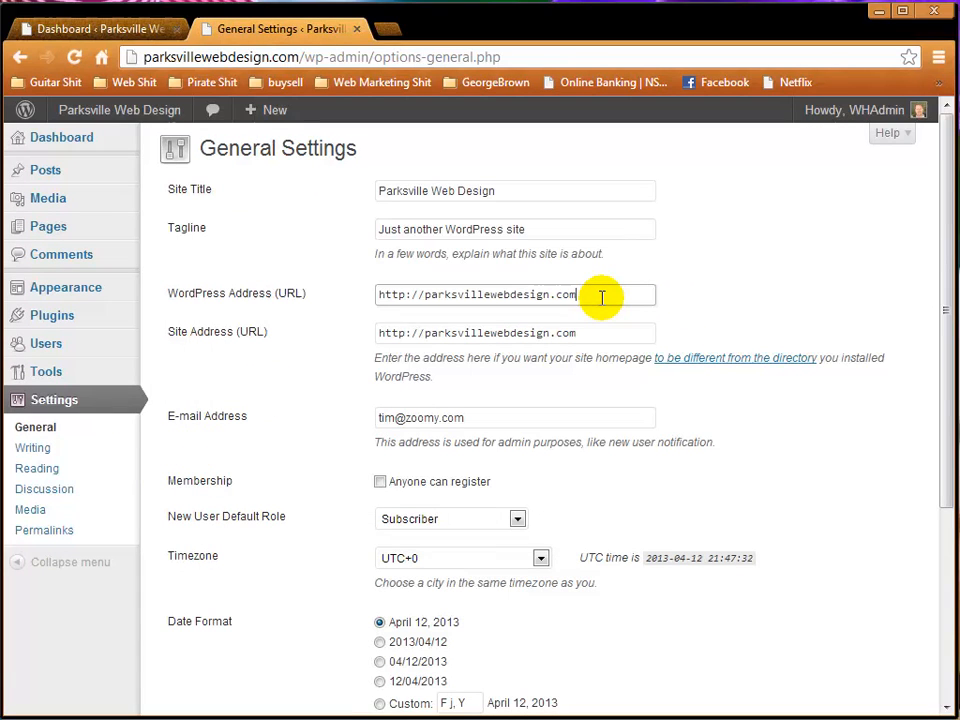
{"action": "mouse_move", "coordinate": [703, 330]}
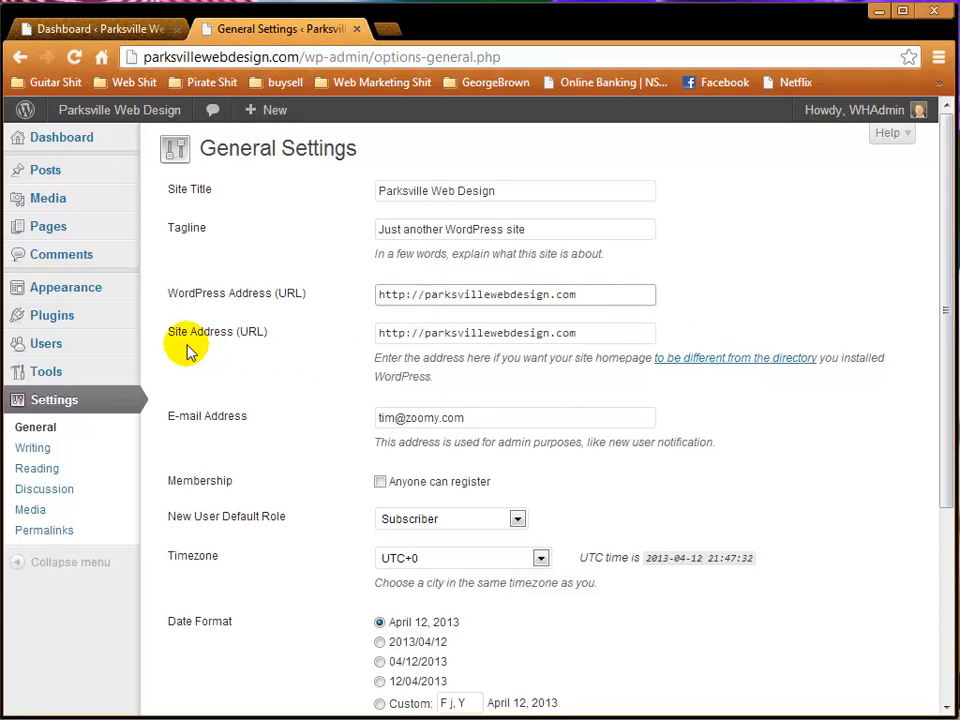
{"action": "mouse_move", "coordinate": [607, 284]}
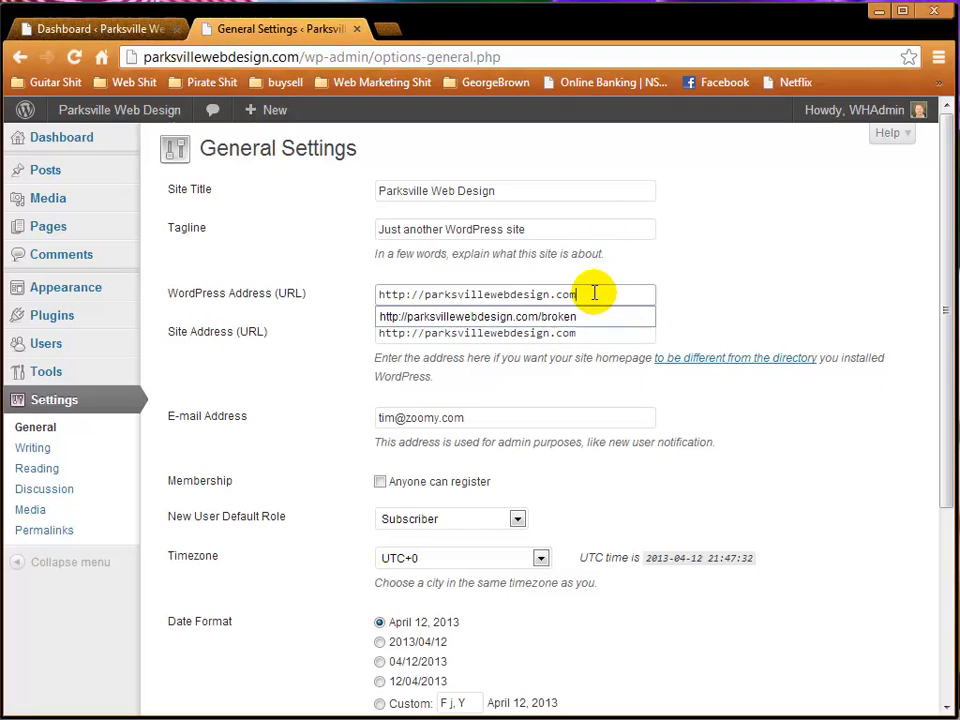
{"action": "type", "text": "/br"}
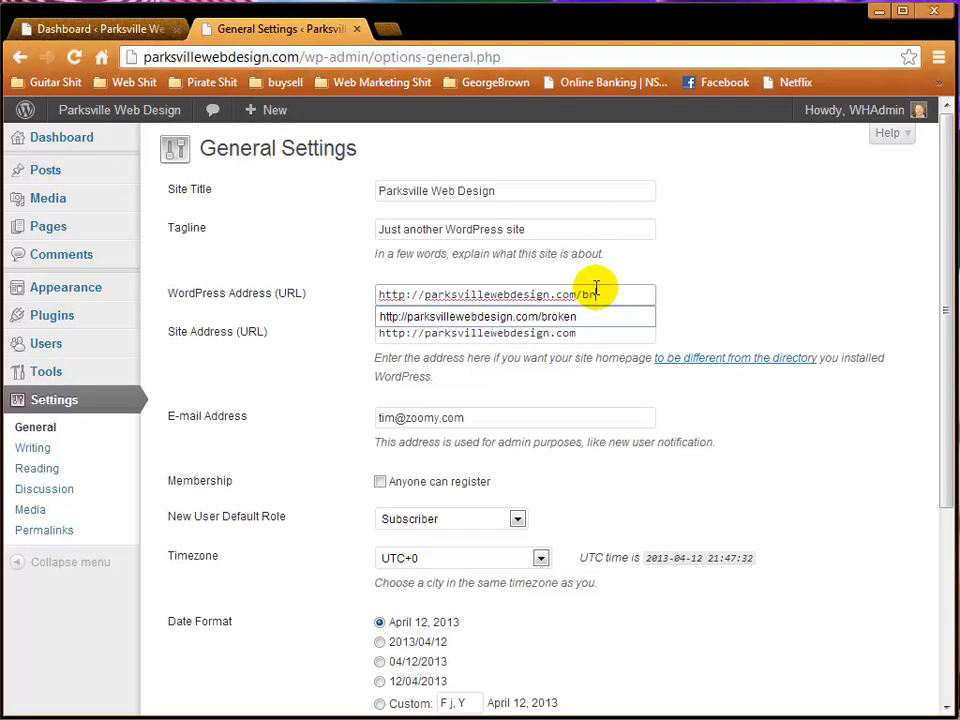
{"action": "type", "text": "broken"}
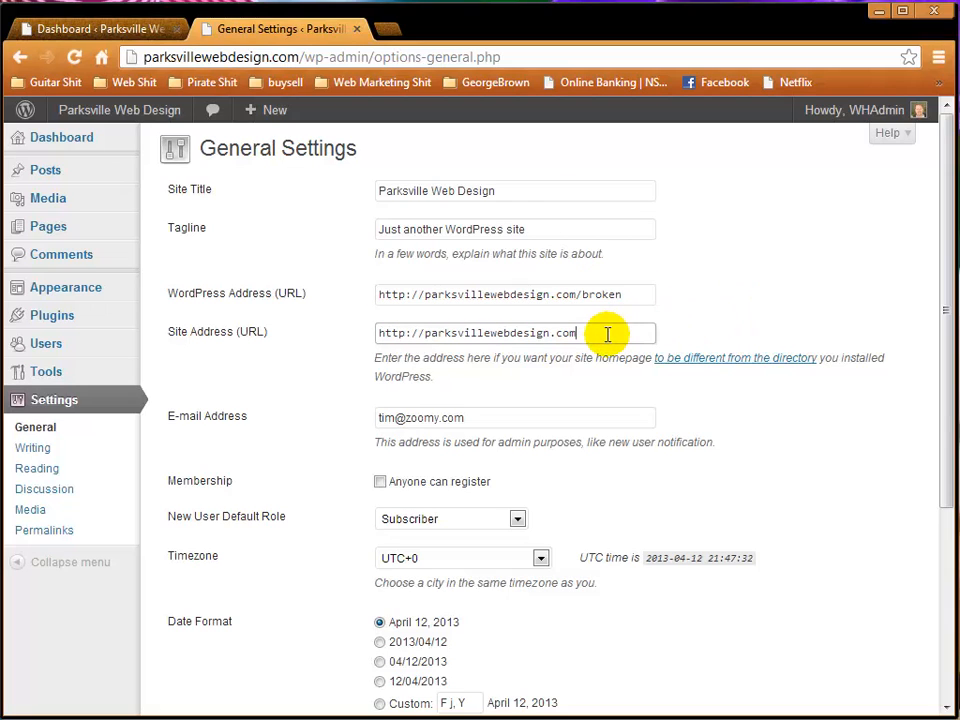
{"action": "type", "text": "/broken"}
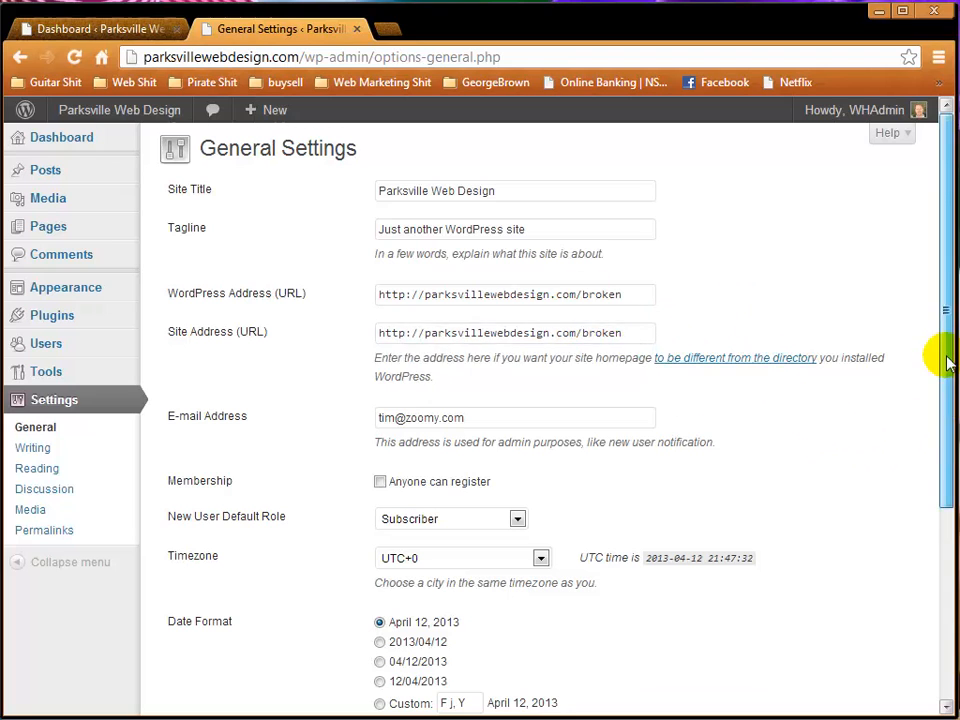
{"action": "scroll", "scroll_direction": "down", "scroll_amount": 3}
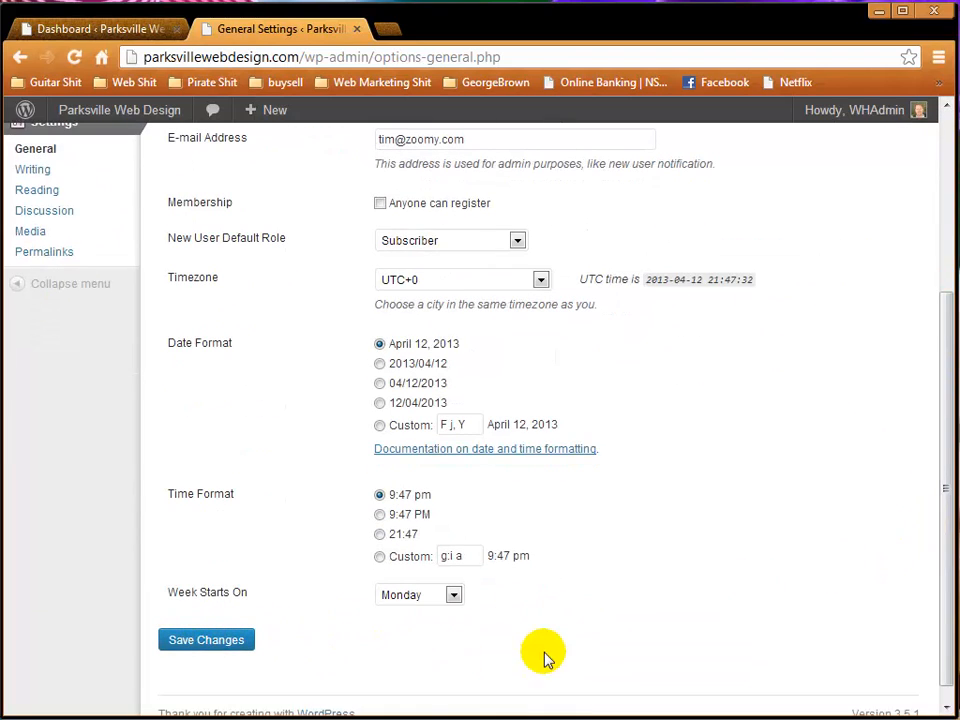
{"action": "left_click", "coordinate": [205, 639]}
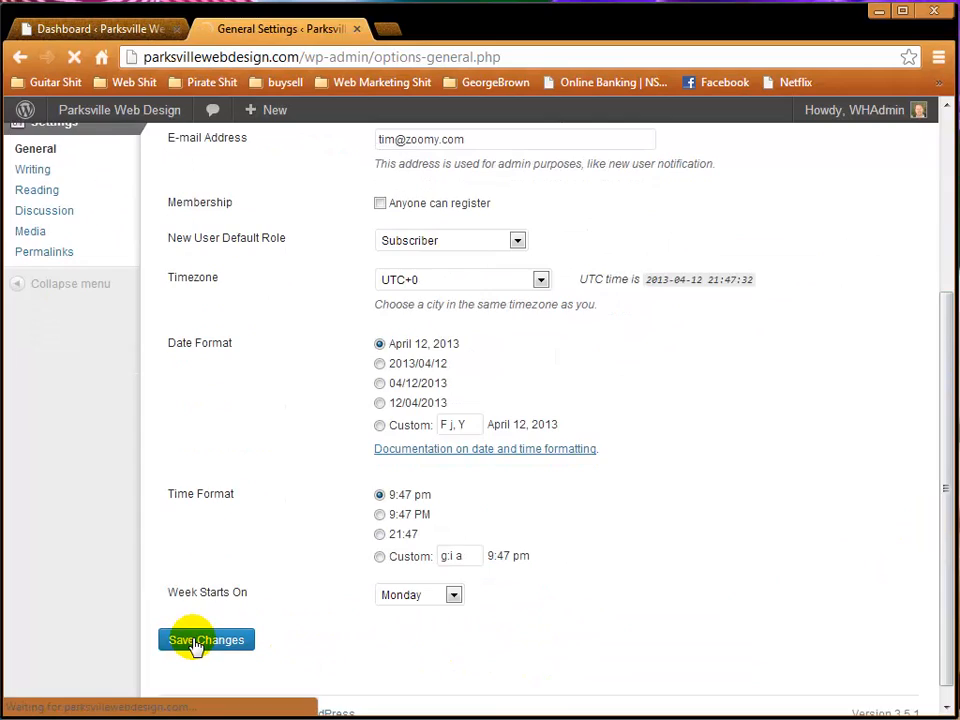
{"action": "left_click", "coordinate": [205, 639]}
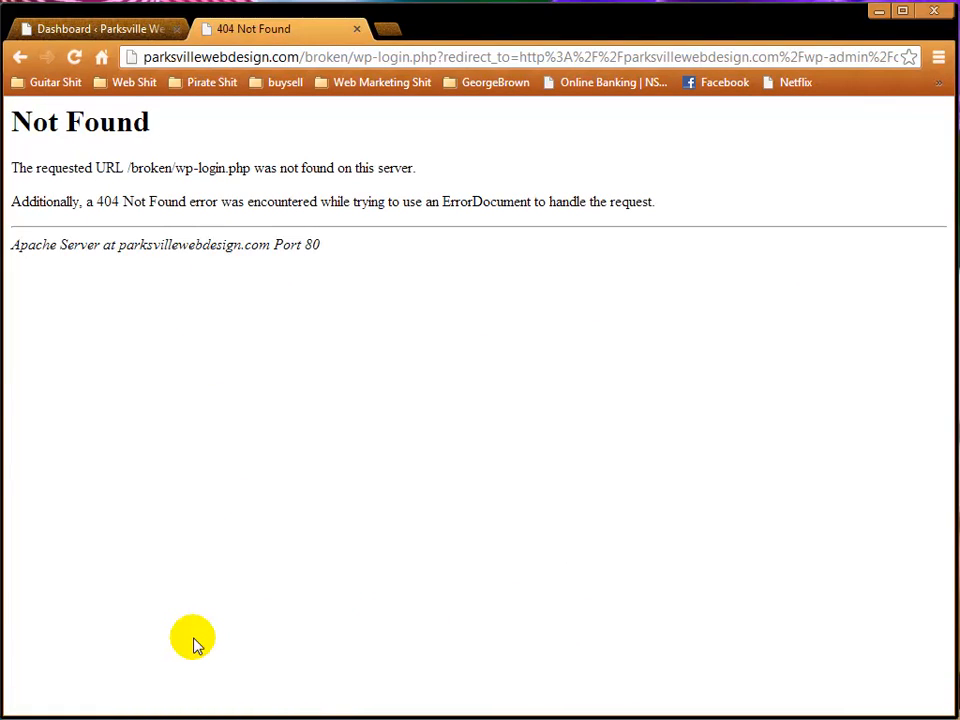
{"action": "mouse_move", "coordinate": [190, 227]}
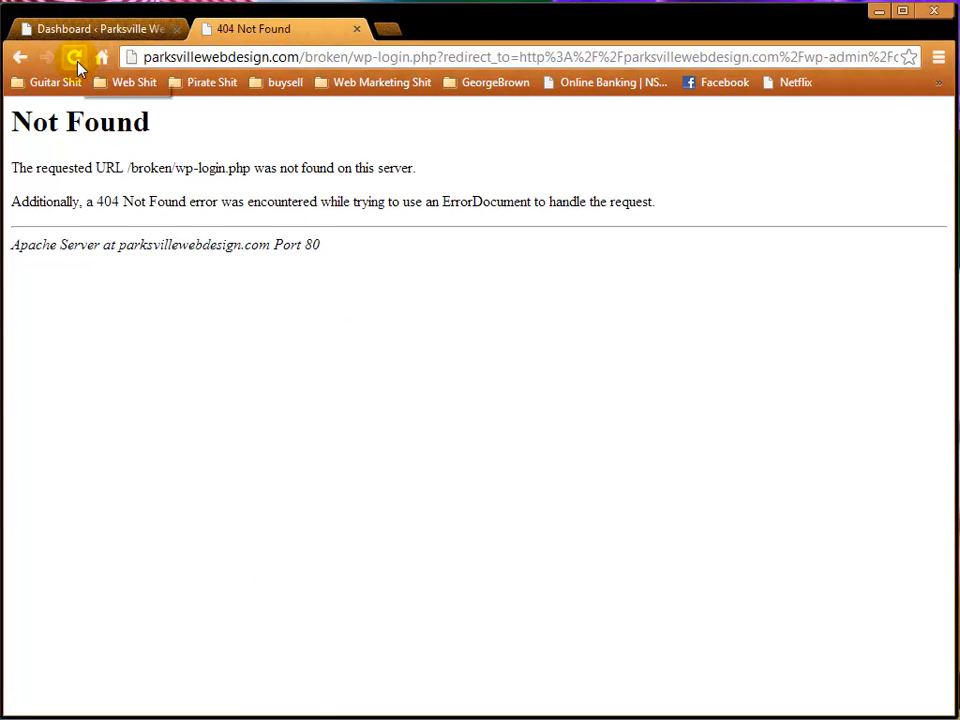
{"action": "mouse_move", "coordinate": [360, 45]}
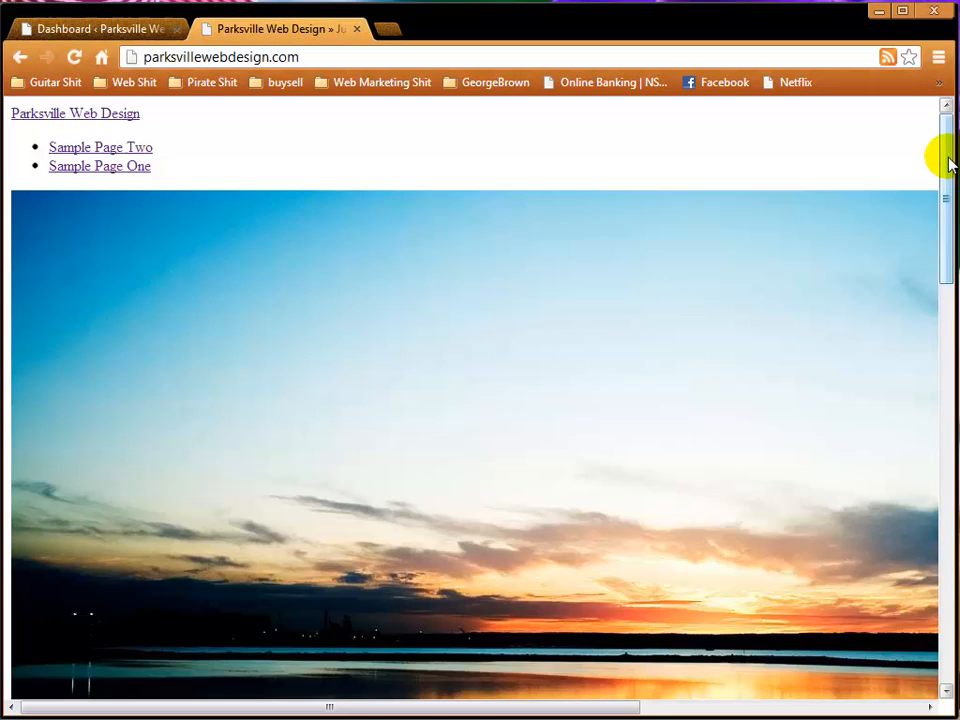
- Scroll the unstyled home page and follow its Sample Page Two link
{"action": "scroll", "scroll_direction": "down", "scroll_amount": 3}
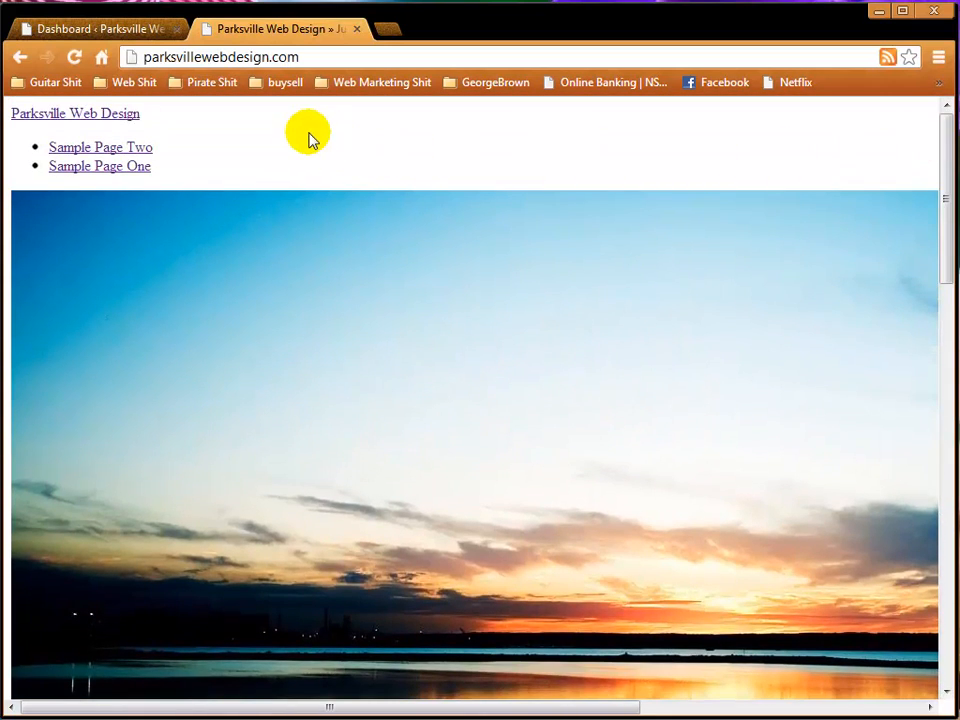
{"action": "mouse_move", "coordinate": [218, 120]}
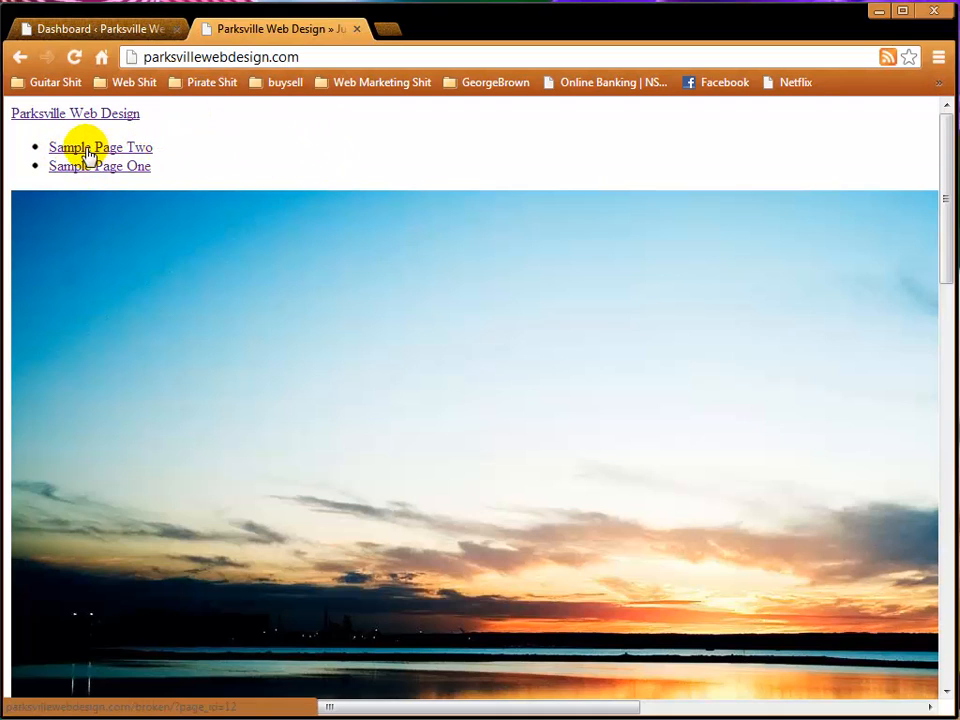
{"action": "left_click", "coordinate": [100, 147]}
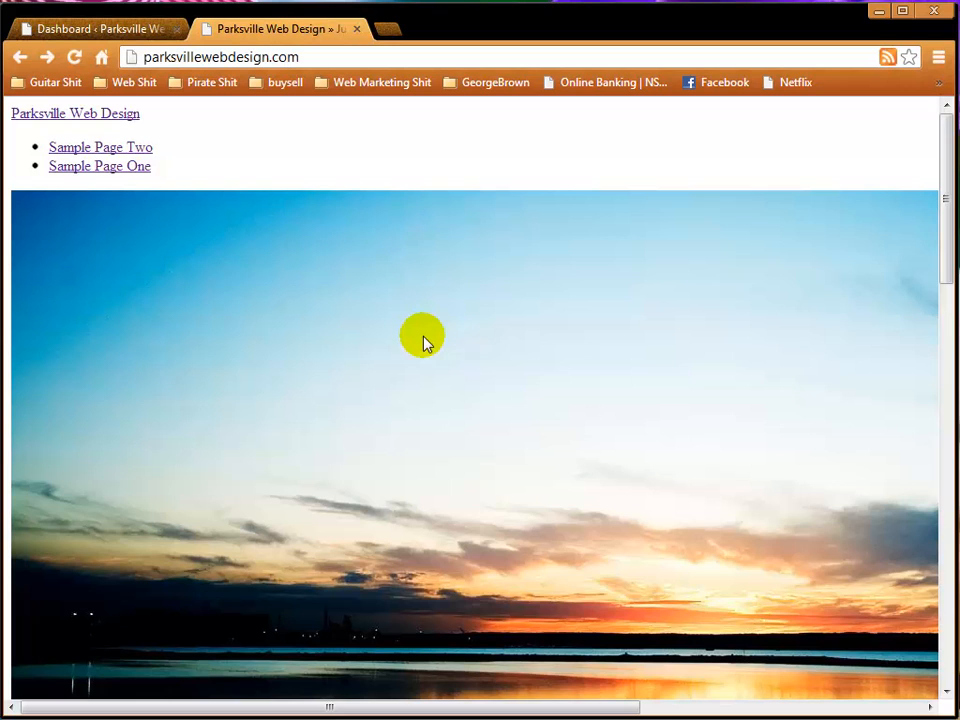
{"action": "mouse_move", "coordinate": [382, 27]}
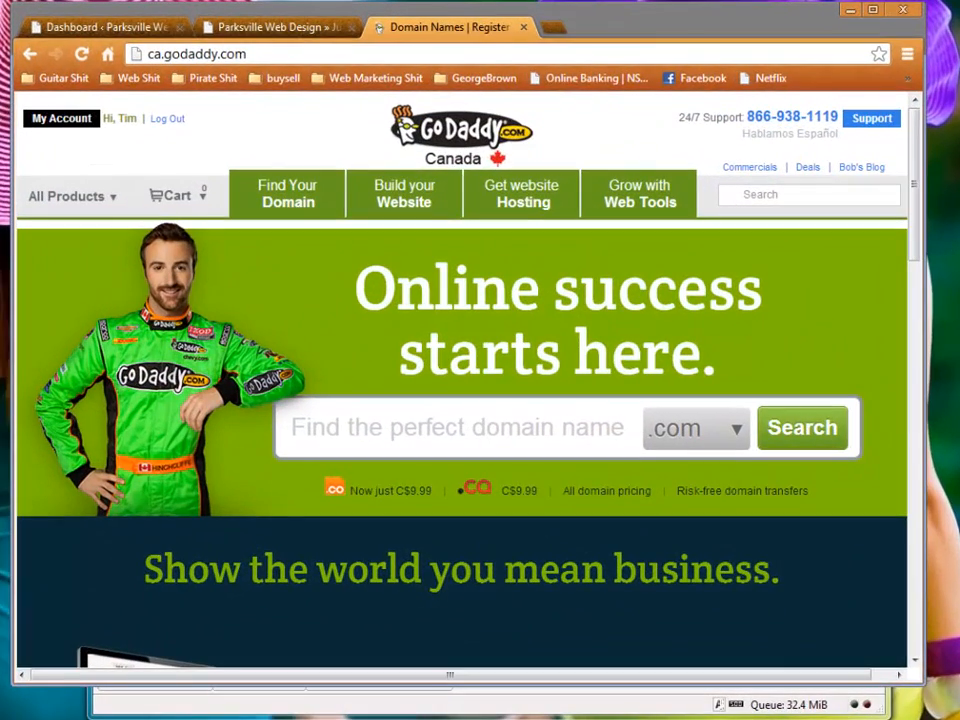
{"action": "mouse_move", "coordinate": [585, 133]}
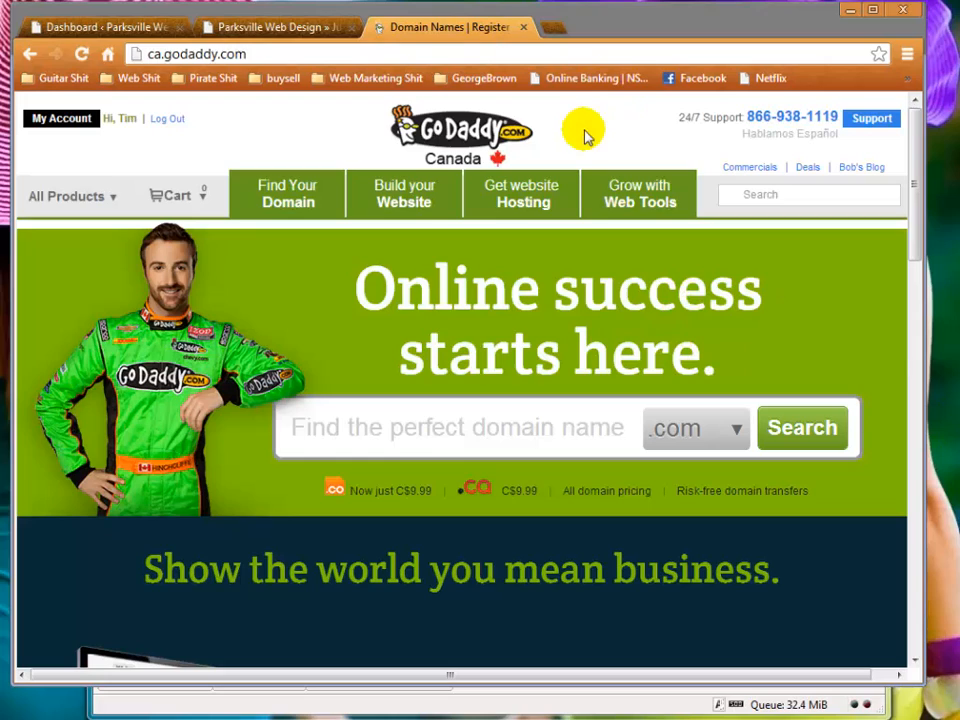
{"action": "mouse_move", "coordinate": [590, 135]}
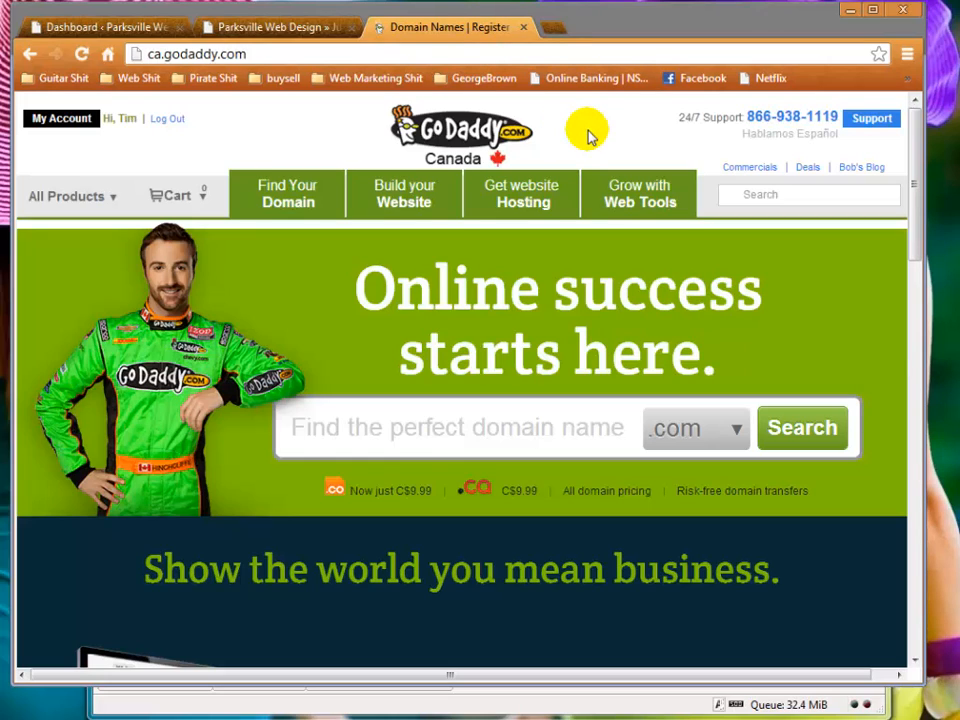
{"action": "mouse_move", "coordinate": [583, 138]}
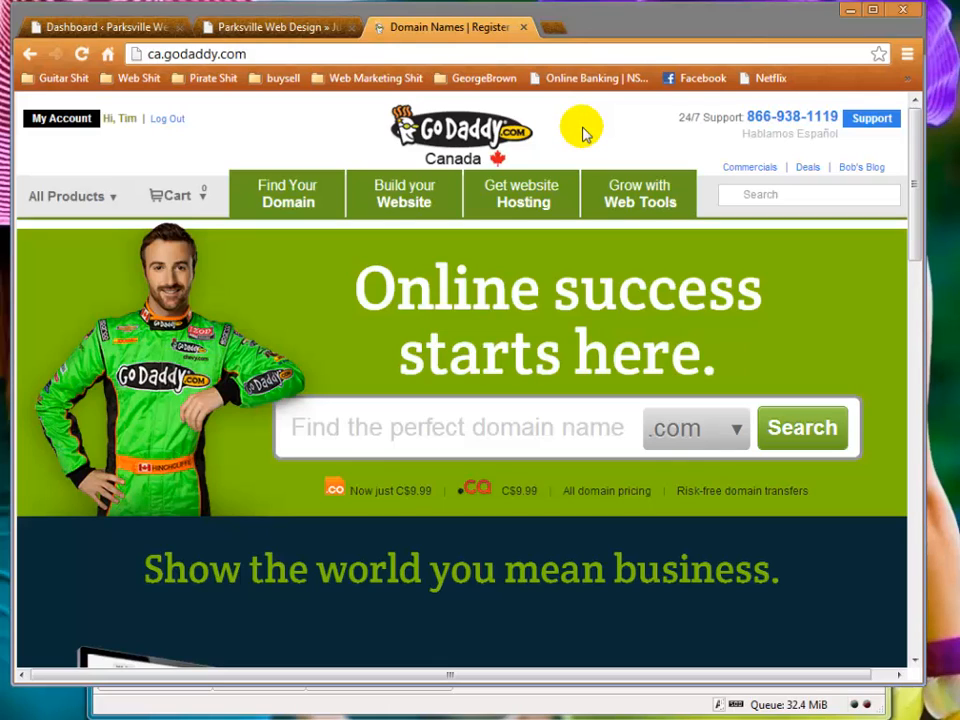
{"action": "mouse_move", "coordinate": [563, 133]}
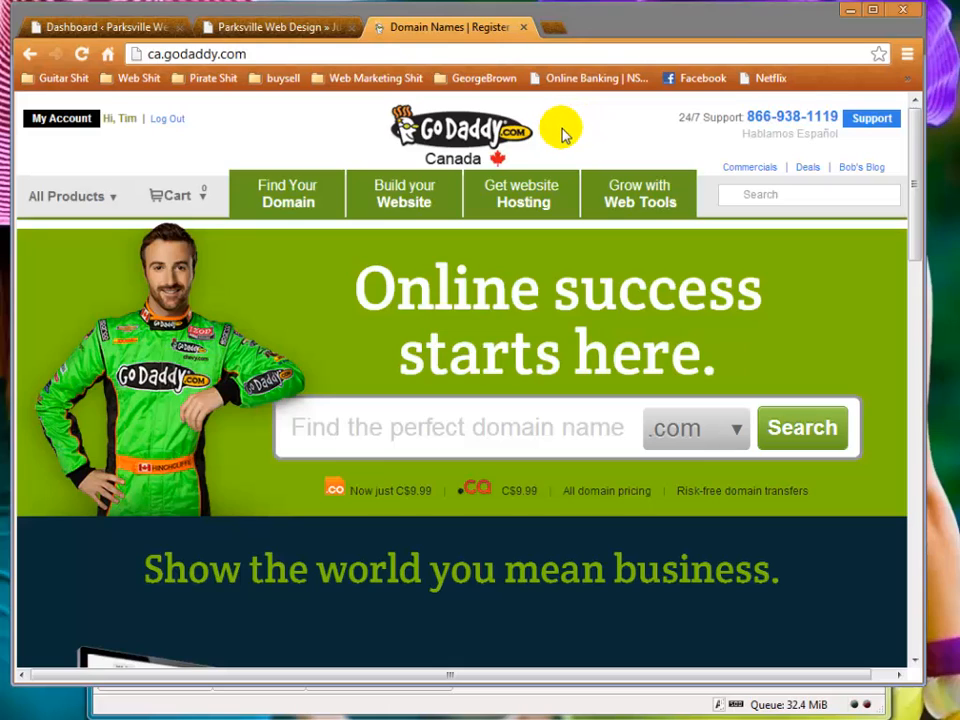
{"action": "mouse_move", "coordinate": [572, 147]}
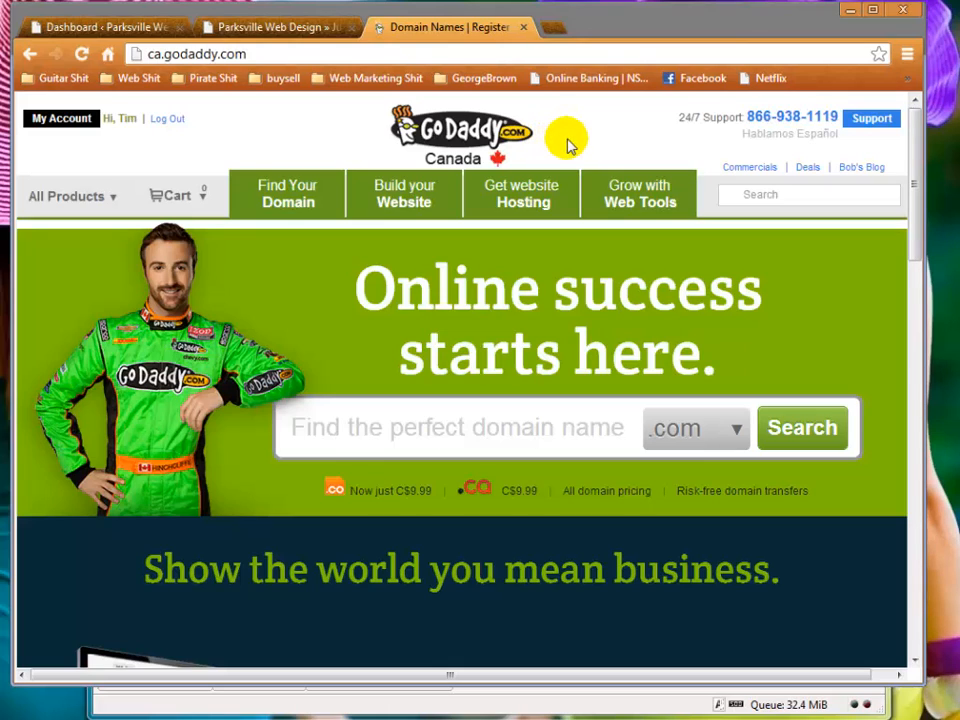
{"action": "mouse_move", "coordinate": [580, 150]}
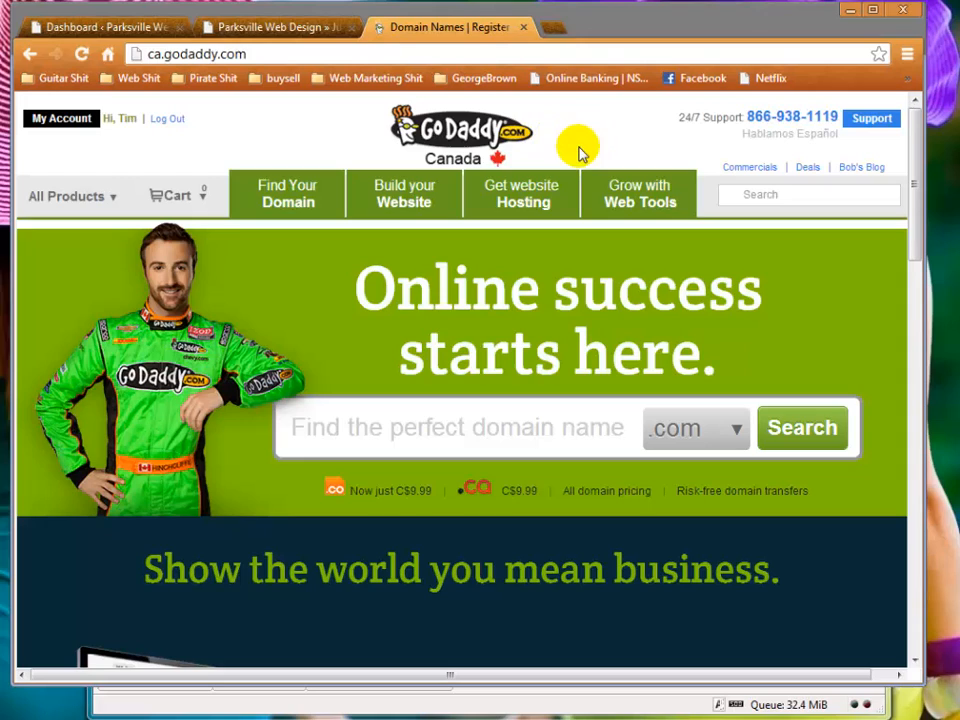
{"action": "mouse_move", "coordinate": [117, 148]}
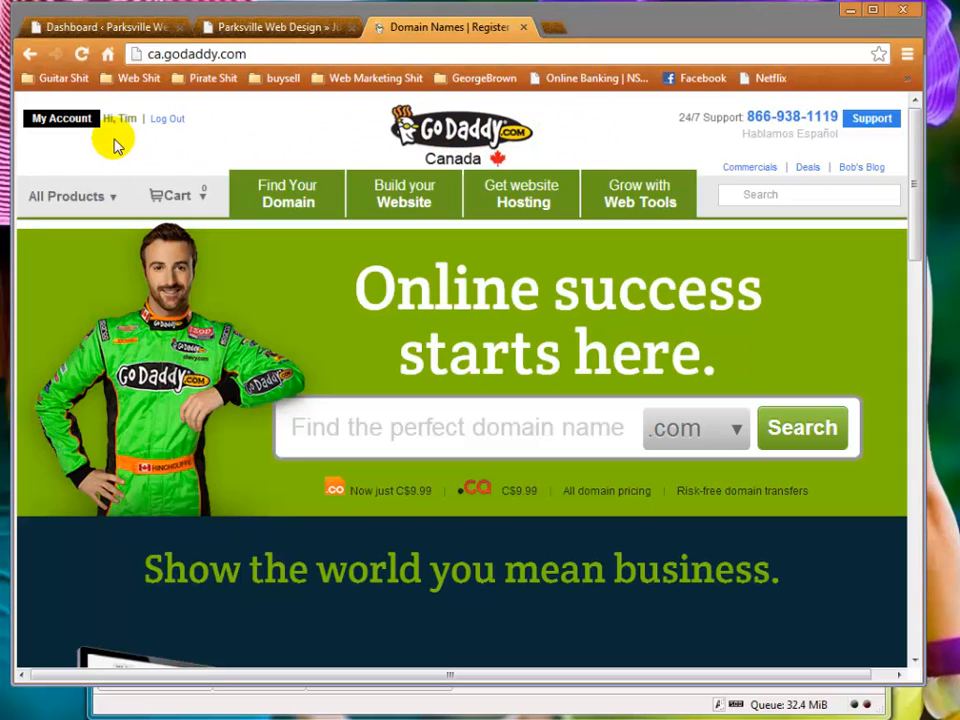
{"action": "mouse_move", "coordinate": [440, 128]}
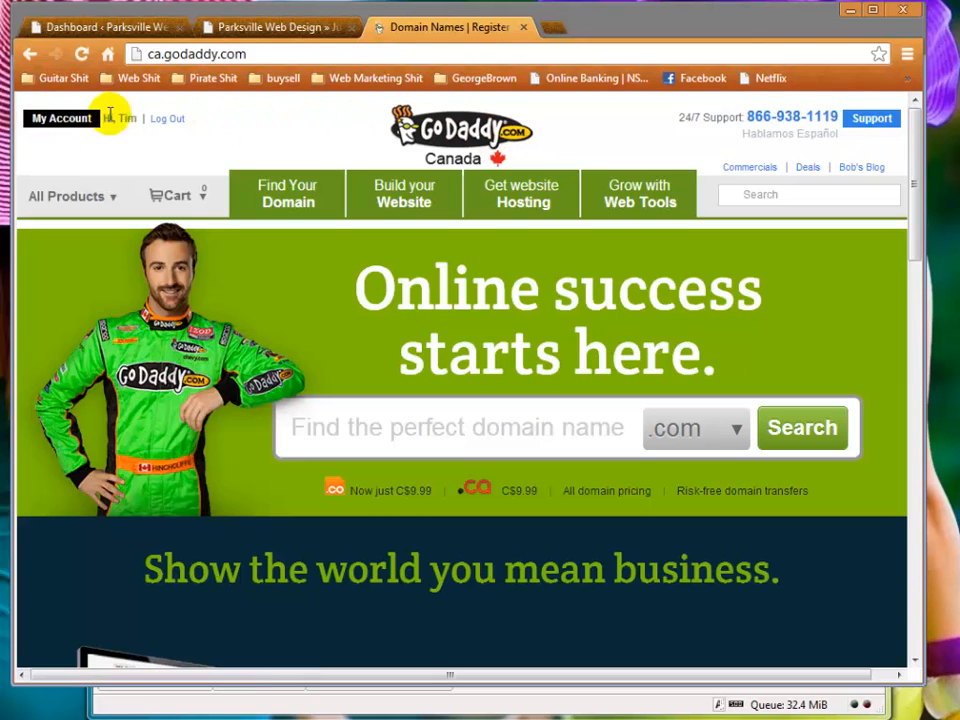
- Expand Web Hosting under My Account and launch whitehotmarketing.ca's control panel
{"action": "left_click", "coordinate": [58, 120]}
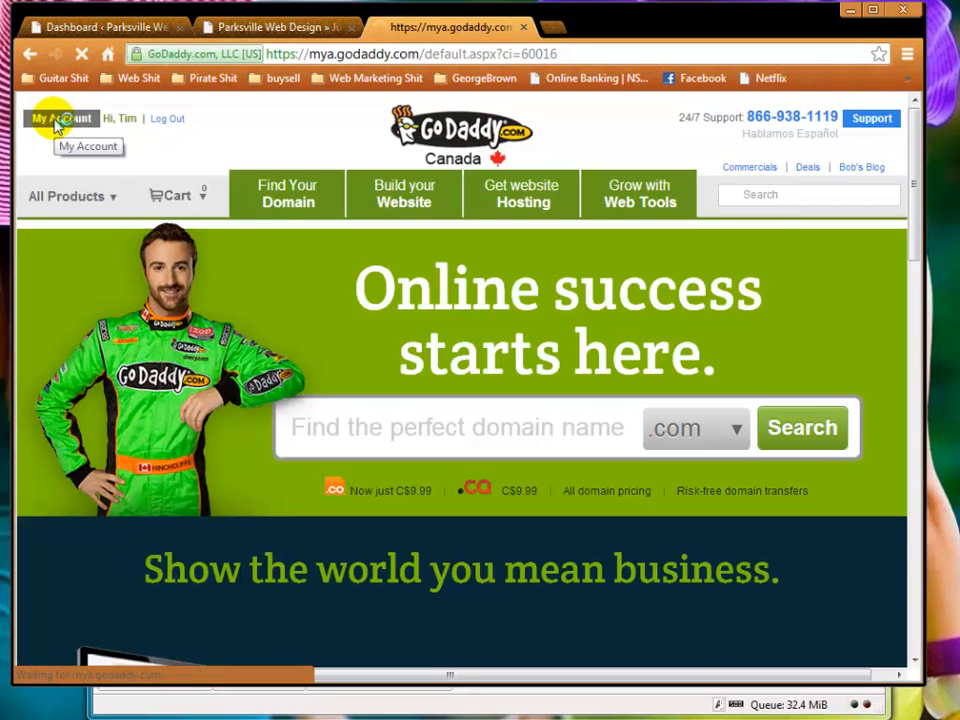
{"action": "left_click", "coordinate": [62, 119]}
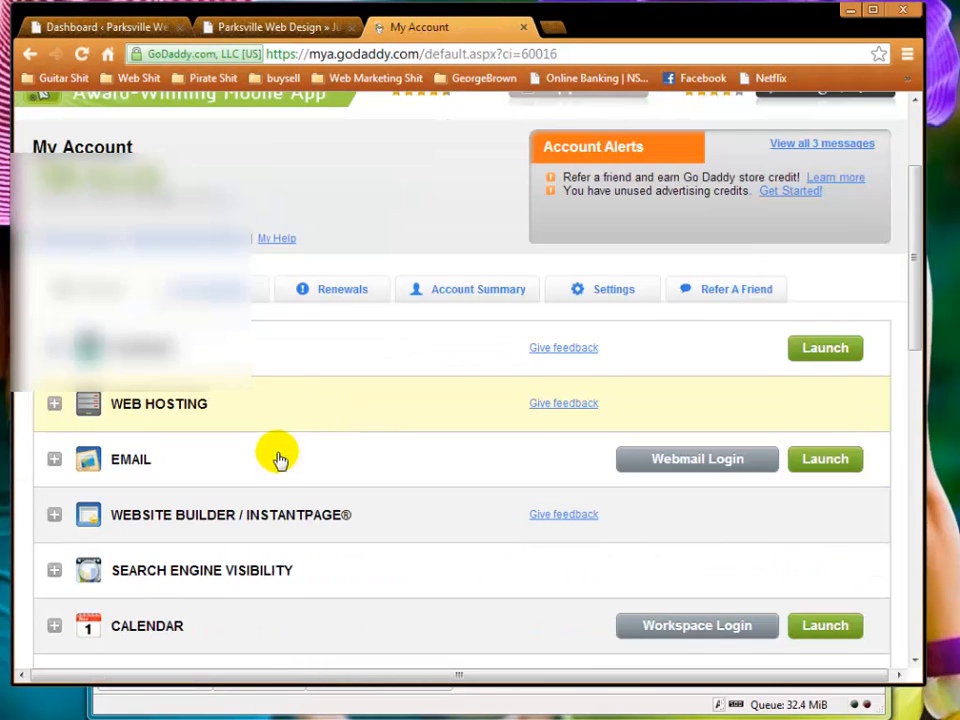
{"action": "left_click", "coordinate": [54, 404]}
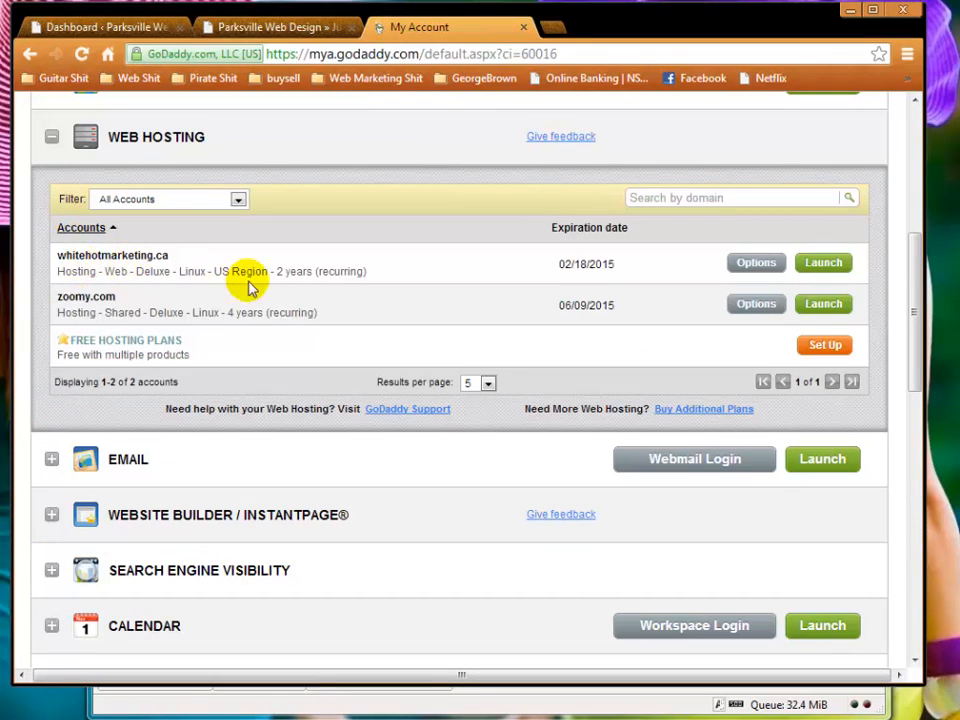
{"action": "mouse_move", "coordinate": [188, 256]}
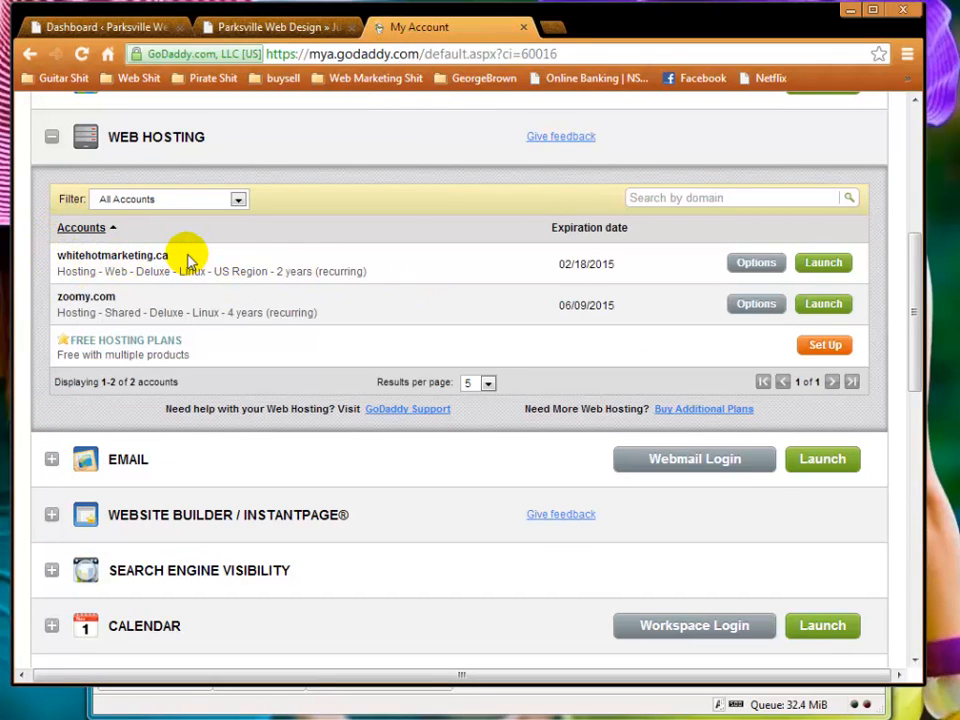
{"action": "left_click", "coordinate": [822, 262]}
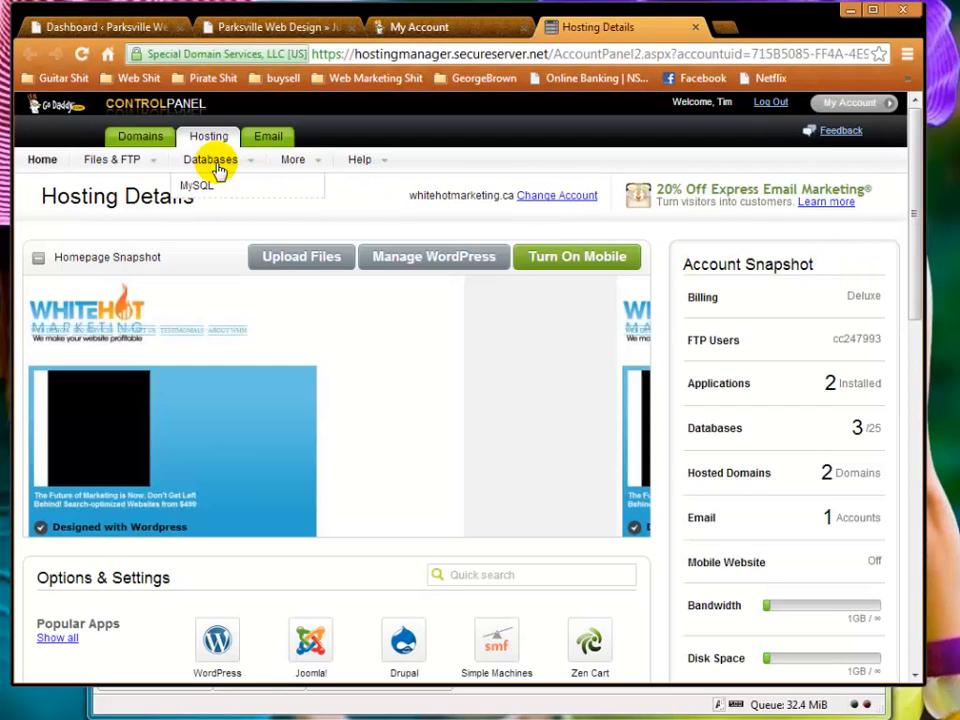
{"action": "left_click", "coordinate": [197, 184]}
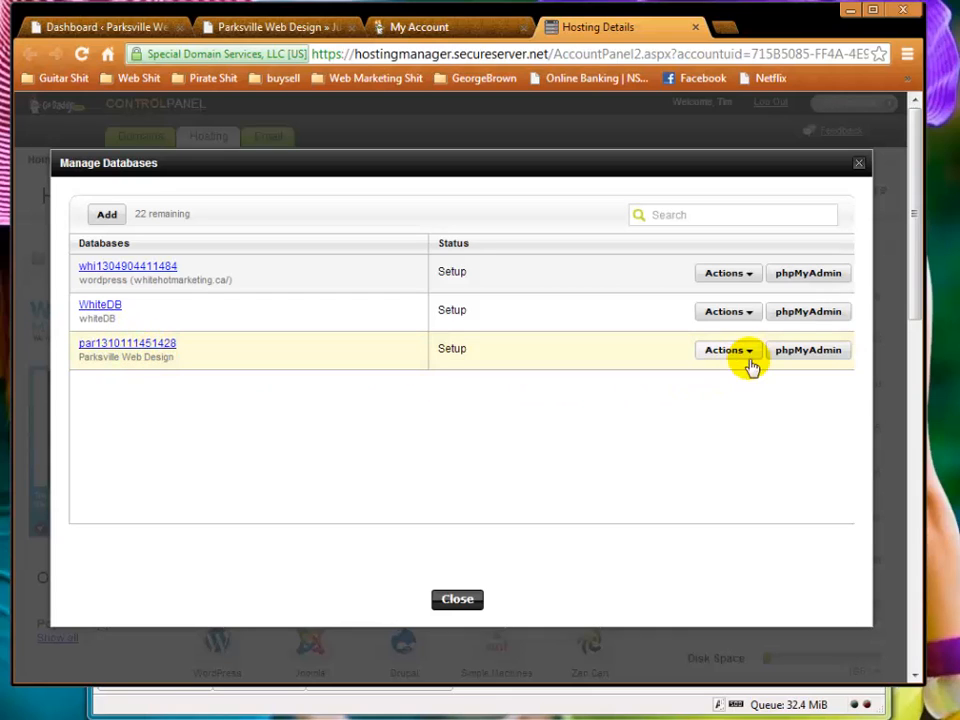
{"action": "left_click", "coordinate": [727, 350]}
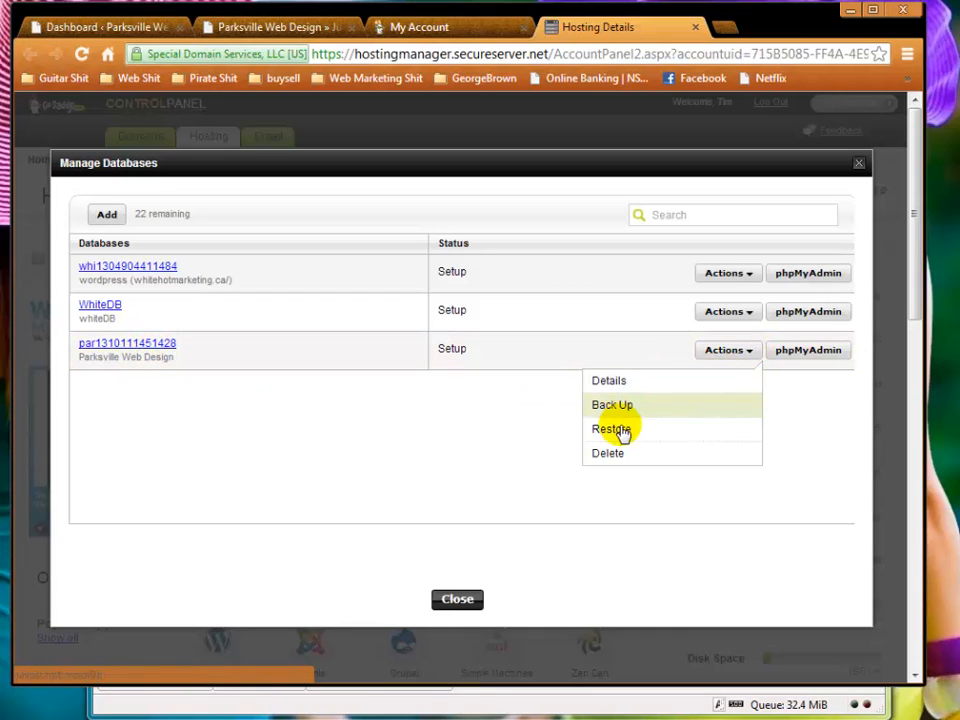
{"action": "left_click", "coordinate": [613, 429]}
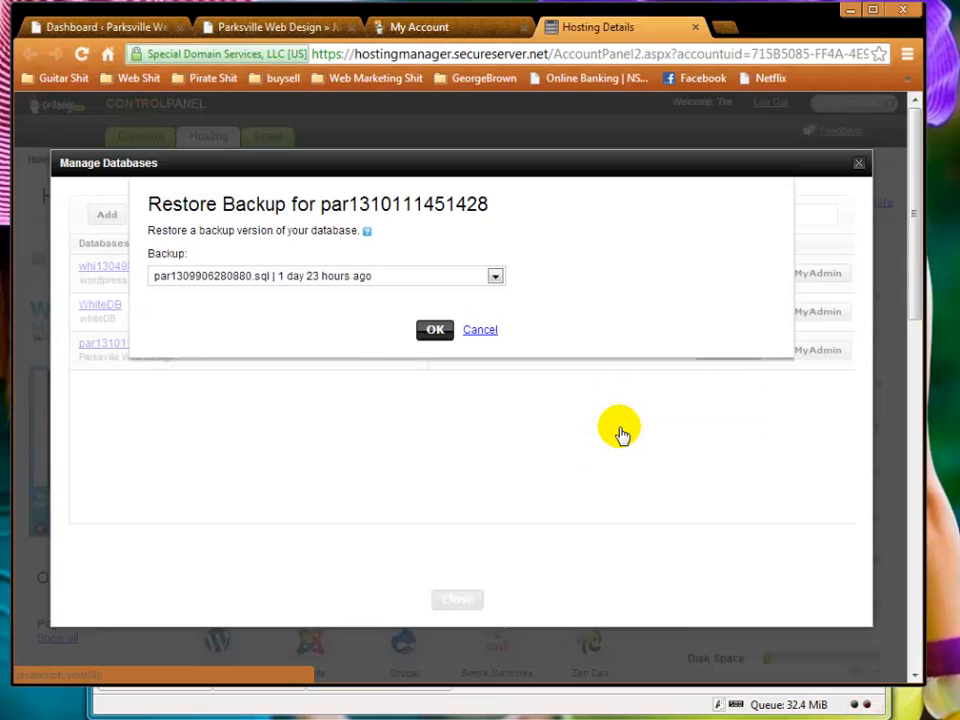
{"action": "left_click", "coordinate": [494, 276]}
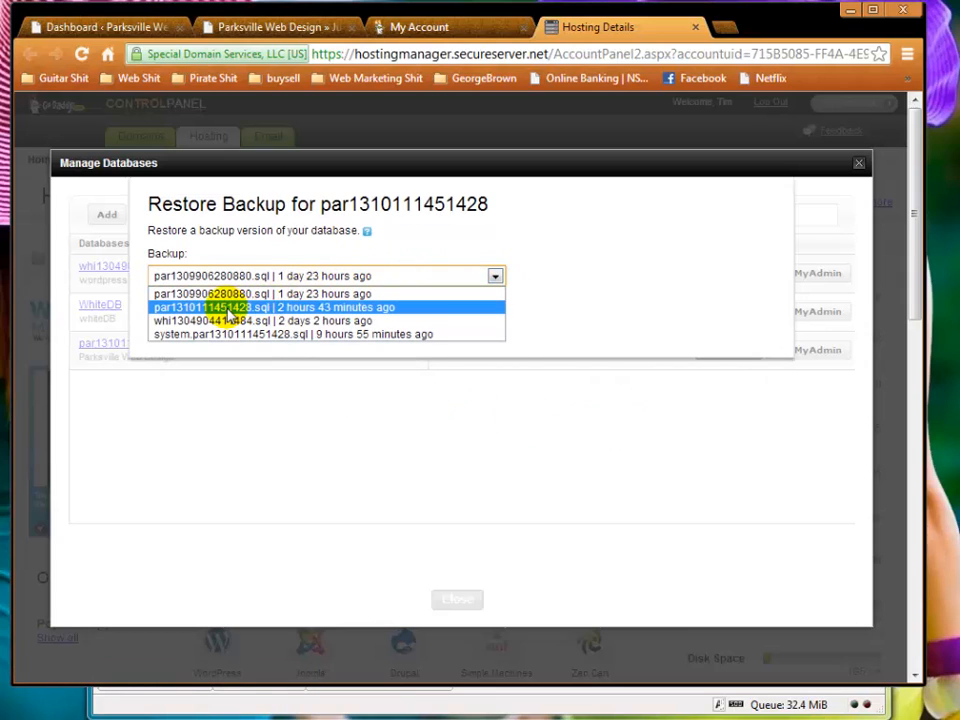
{"action": "left_click", "coordinate": [255, 307]}
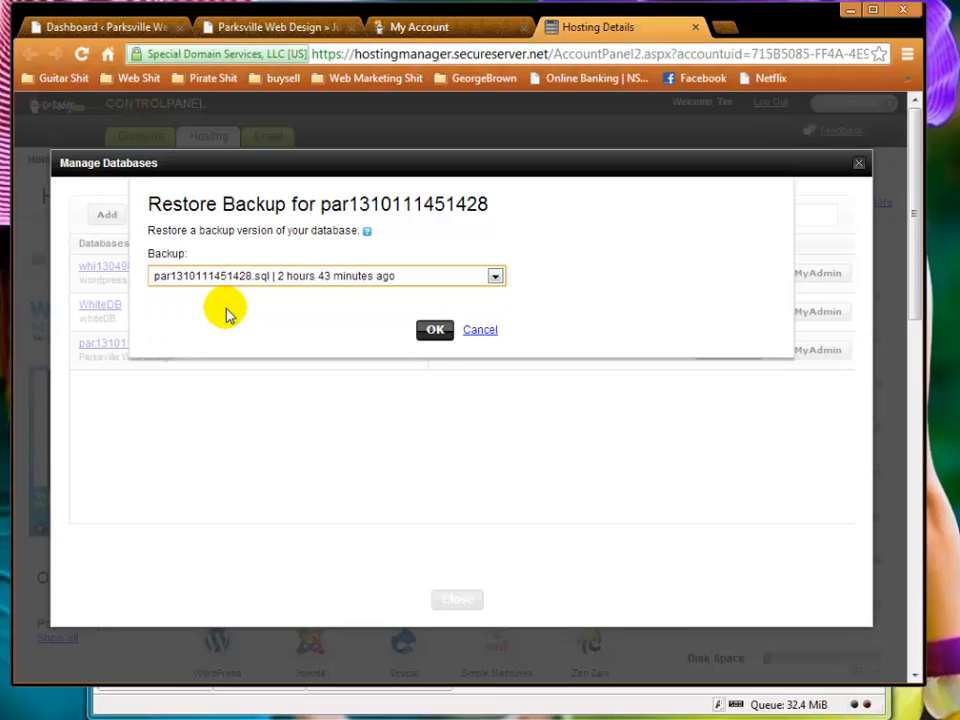
{"action": "mouse_move", "coordinate": [254, 302]}
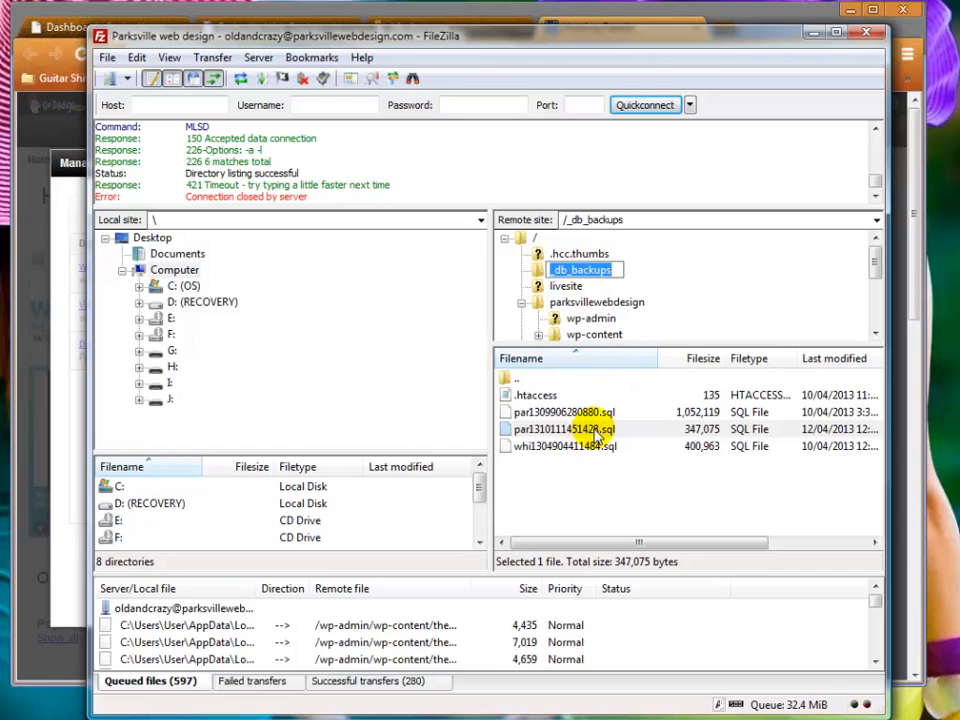
- Return to the restore dialog after confirming par1310111451428.sql exists in _db_backups
{"action": "left_click", "coordinate": [560, 429]}
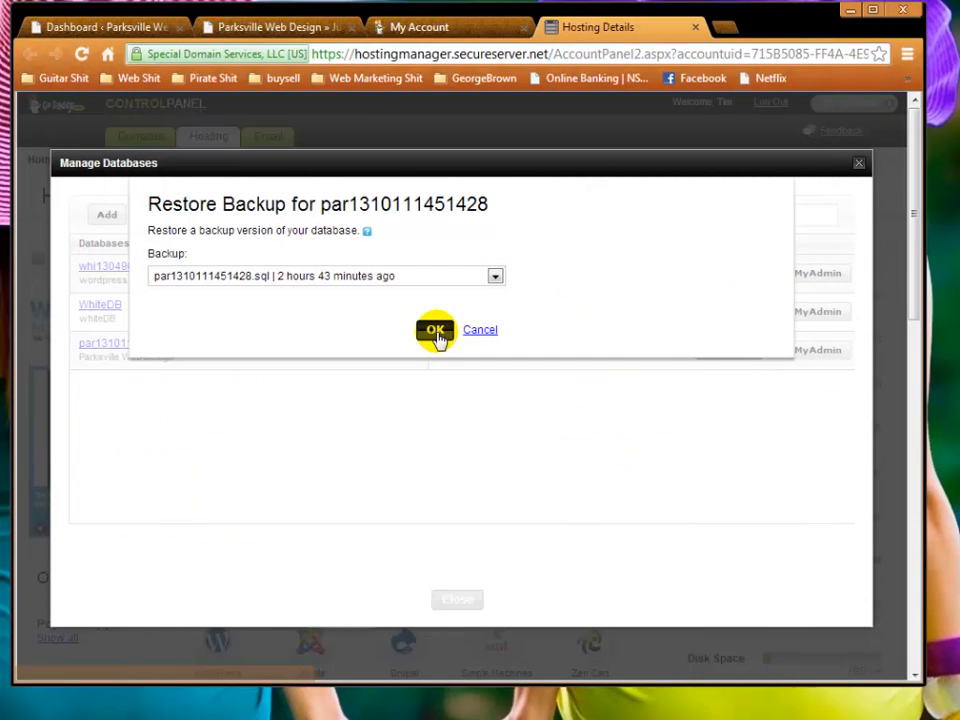
- Confirm the restore, wait for Setup status, and bring up the parkvillewebdesign.com site
{"action": "left_click", "coordinate": [435, 329]}
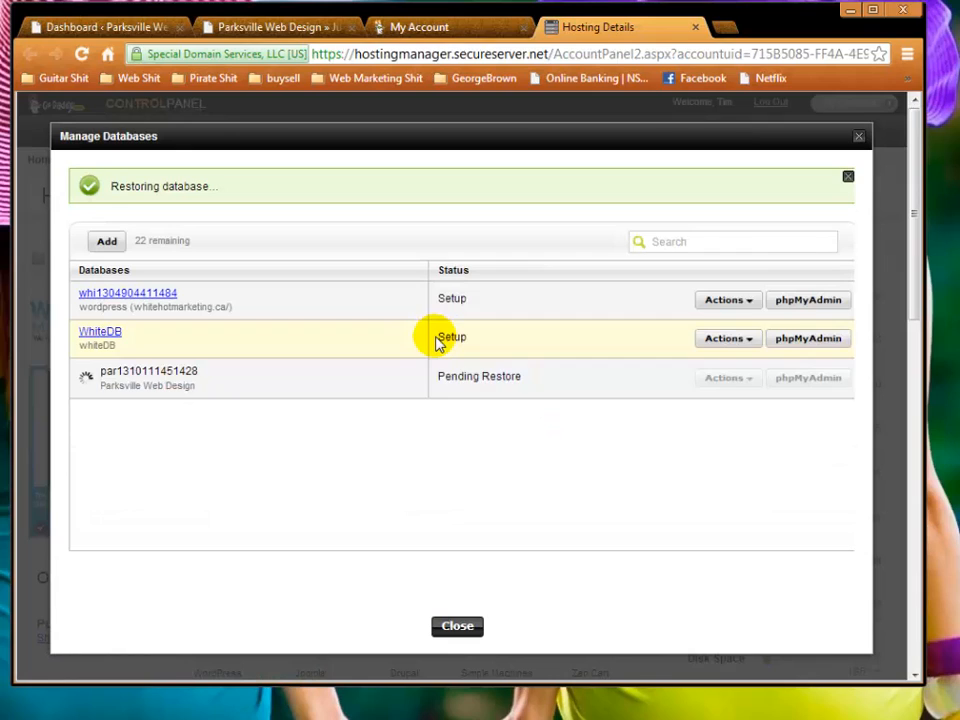
{"action": "mouse_move", "coordinate": [428, 467]}
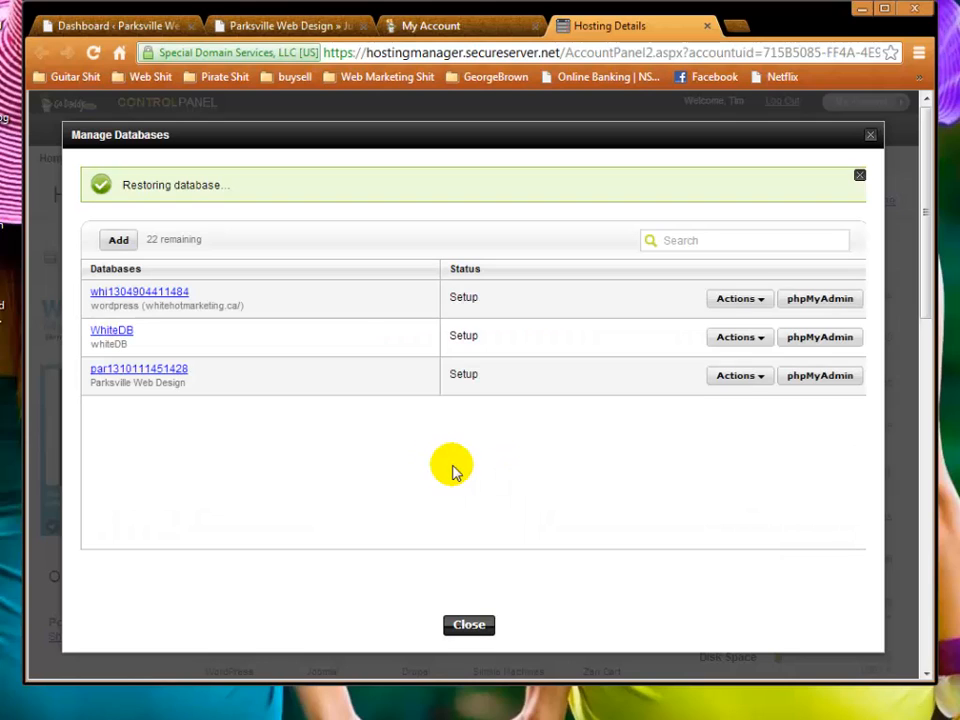
{"action": "mouse_move", "coordinate": [500, 390]}
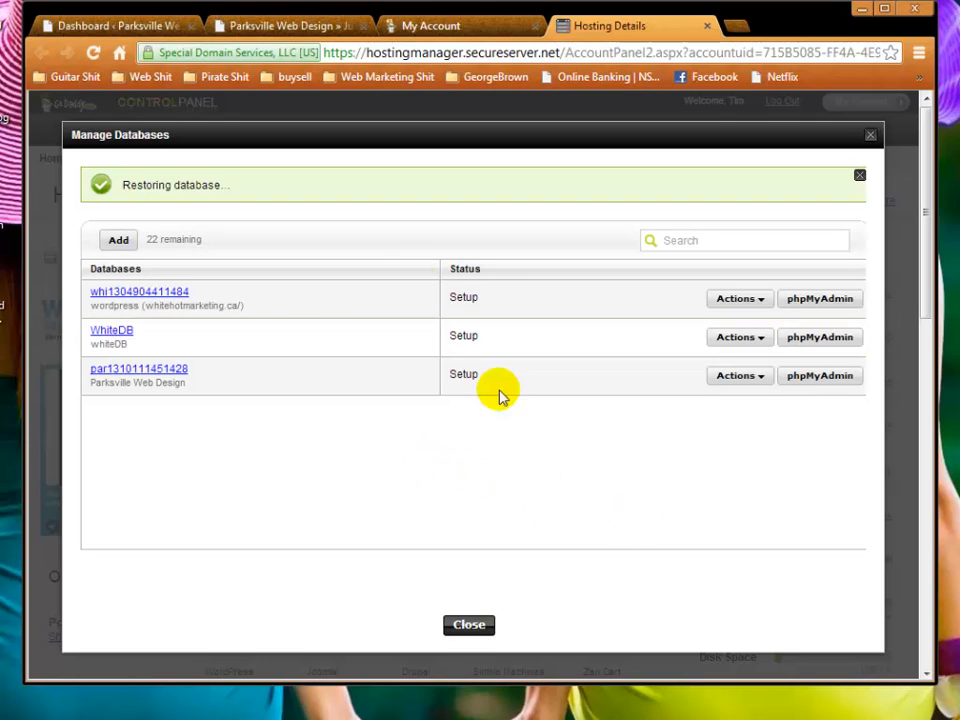
{"action": "mouse_move", "coordinate": [227, 200]}
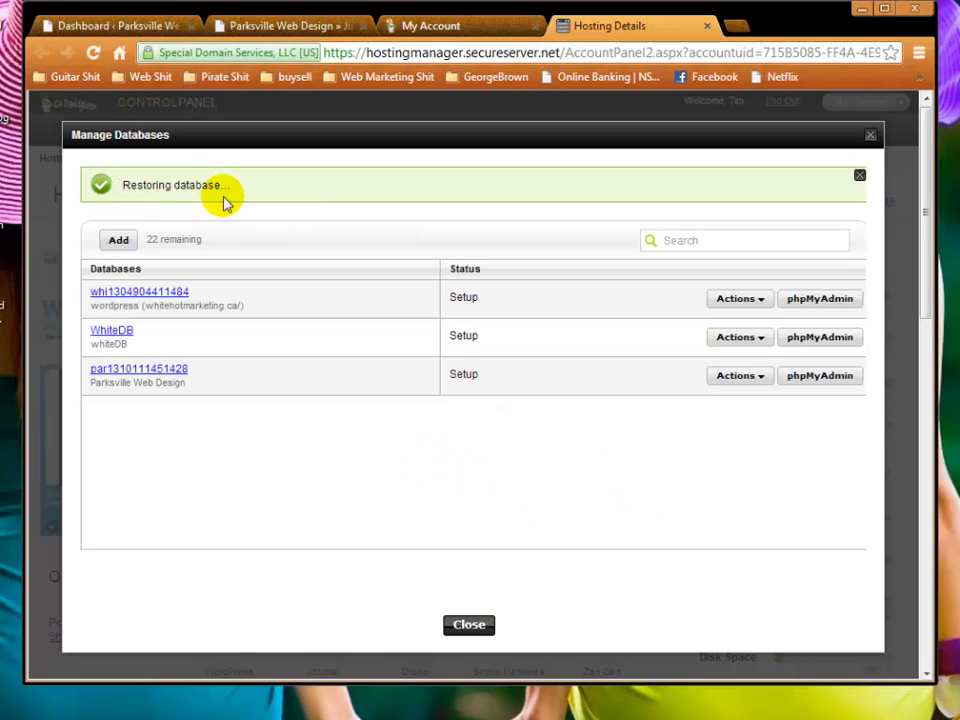
{"action": "mouse_move", "coordinate": [452, 383]}
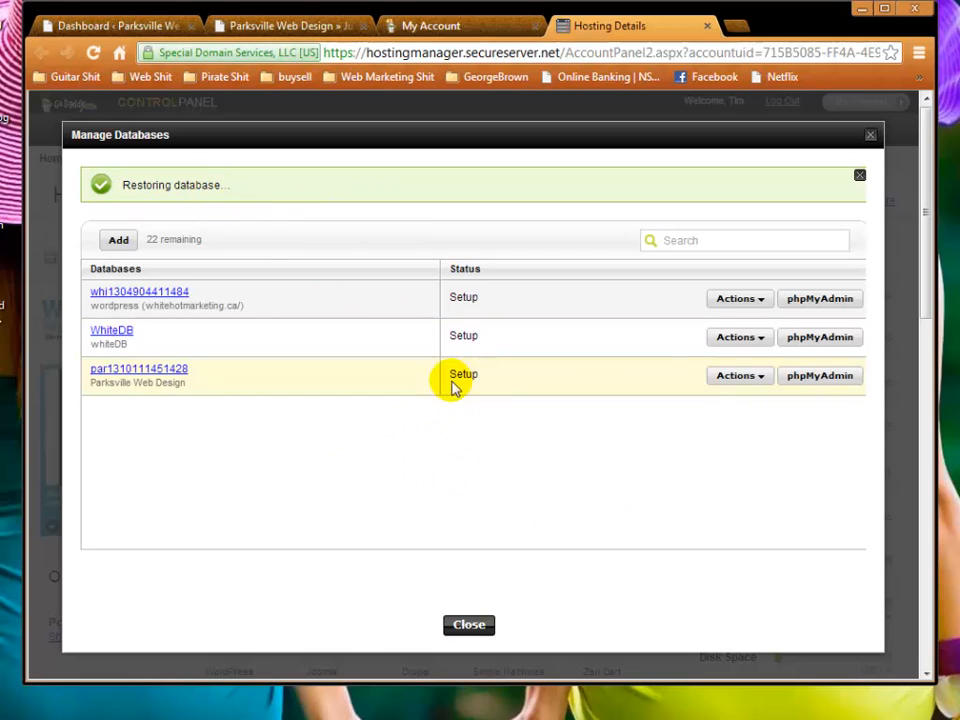
{"action": "mouse_move", "coordinate": [275, 378]}
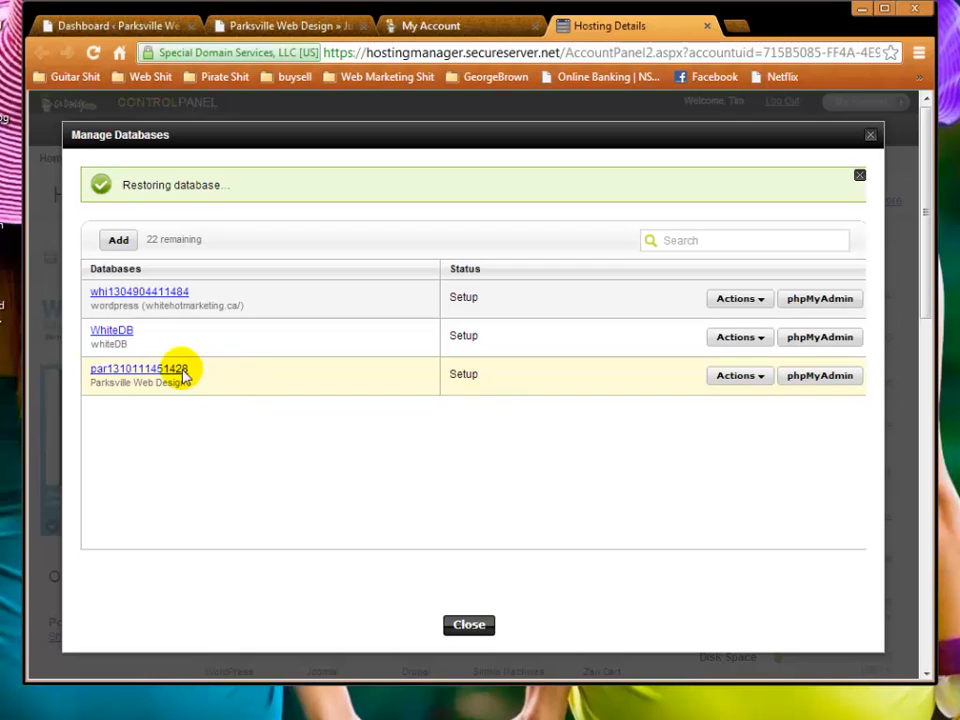
{"action": "mouse_move", "coordinate": [237, 388]}
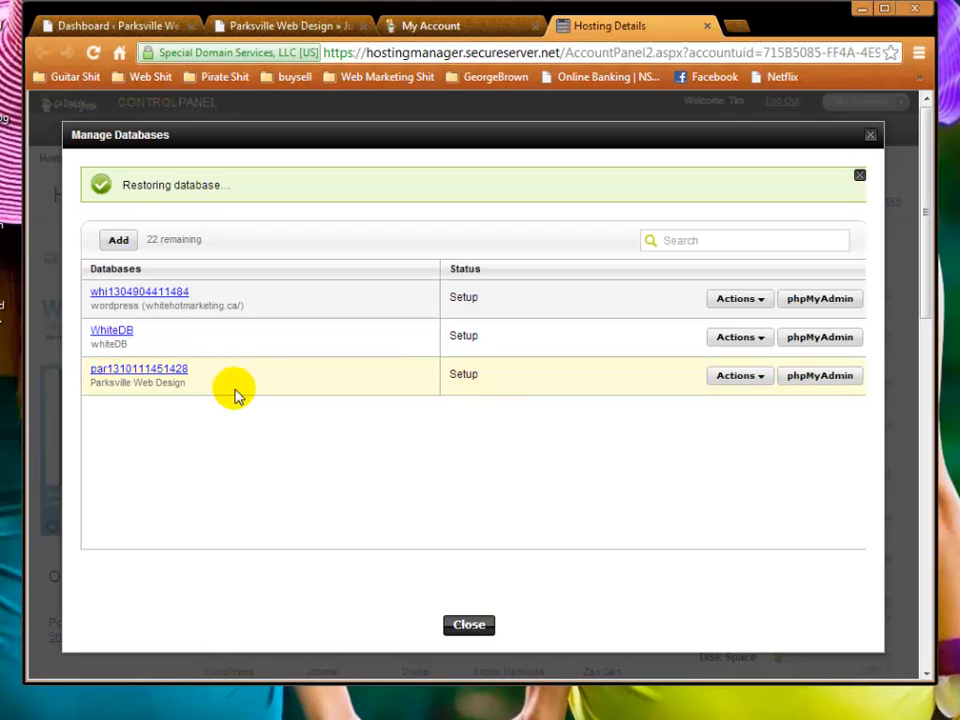
{"action": "left_click", "coordinate": [280, 24]}
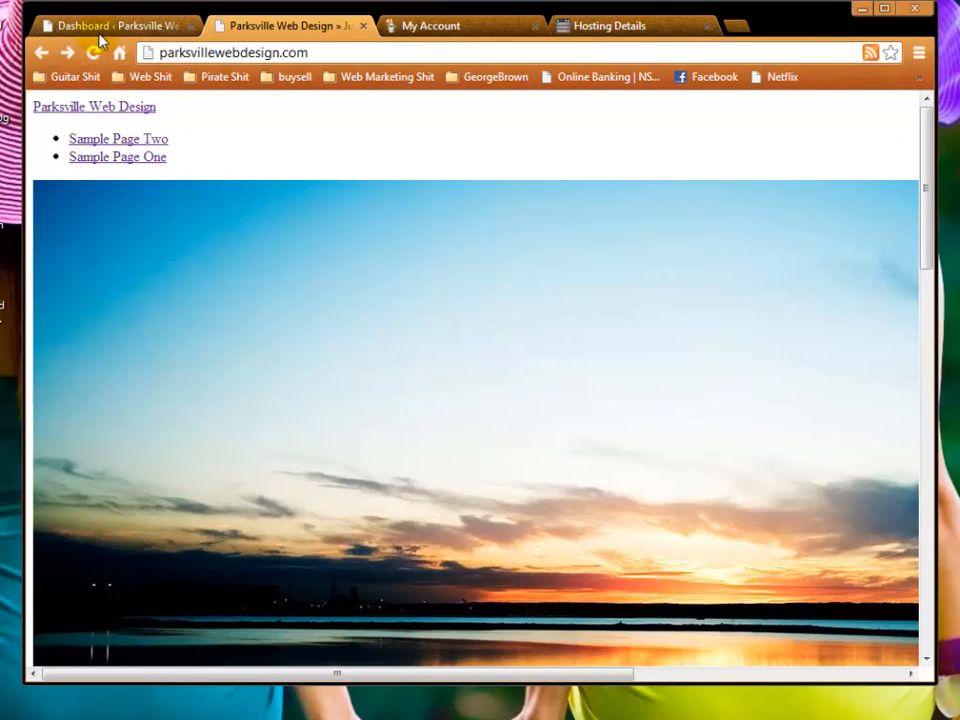
{"action": "mouse_move", "coordinate": [94, 52]}
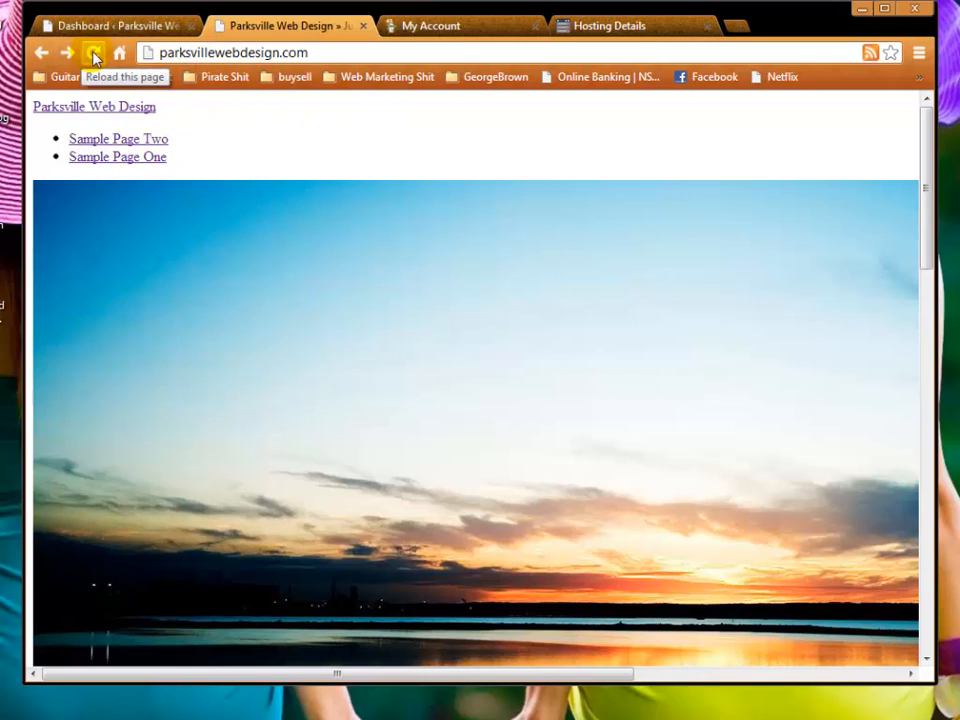
- Reload the Parksville site to show the Sensitive theme, then check Sample Pages One and Two
{"action": "left_click", "coordinate": [92, 52]}
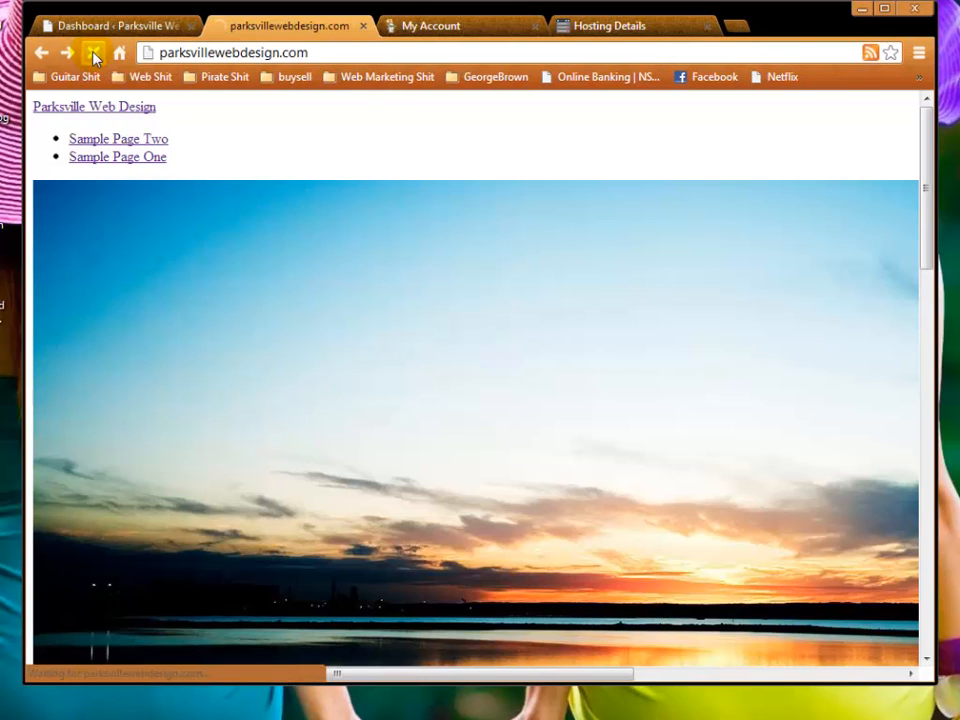
{"action": "left_click", "coordinate": [92, 51]}
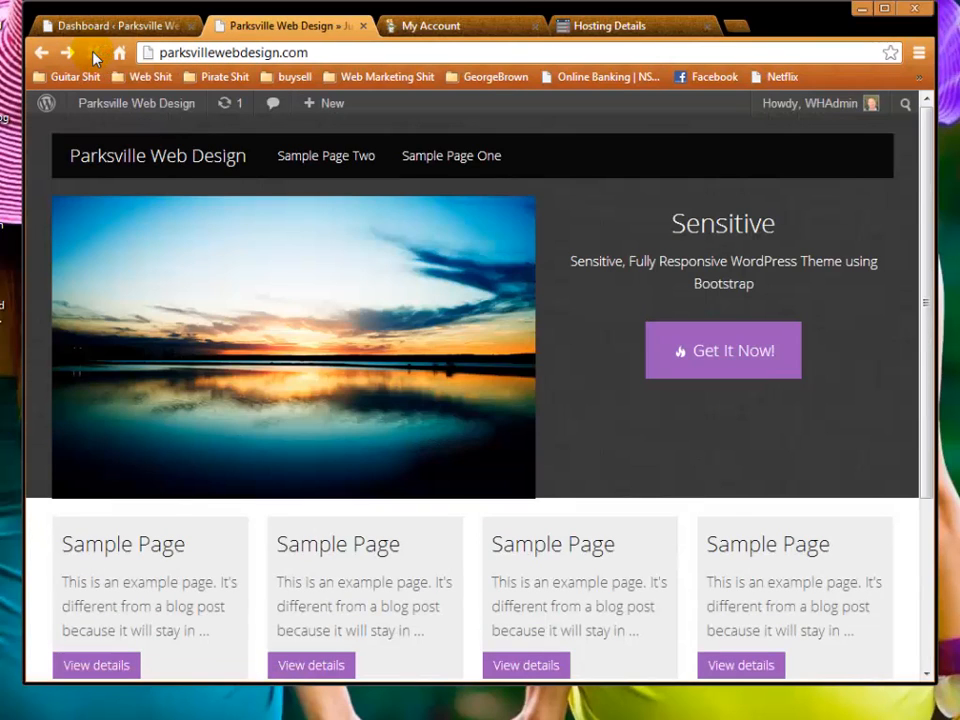
{"action": "left_click", "coordinate": [451, 155]}
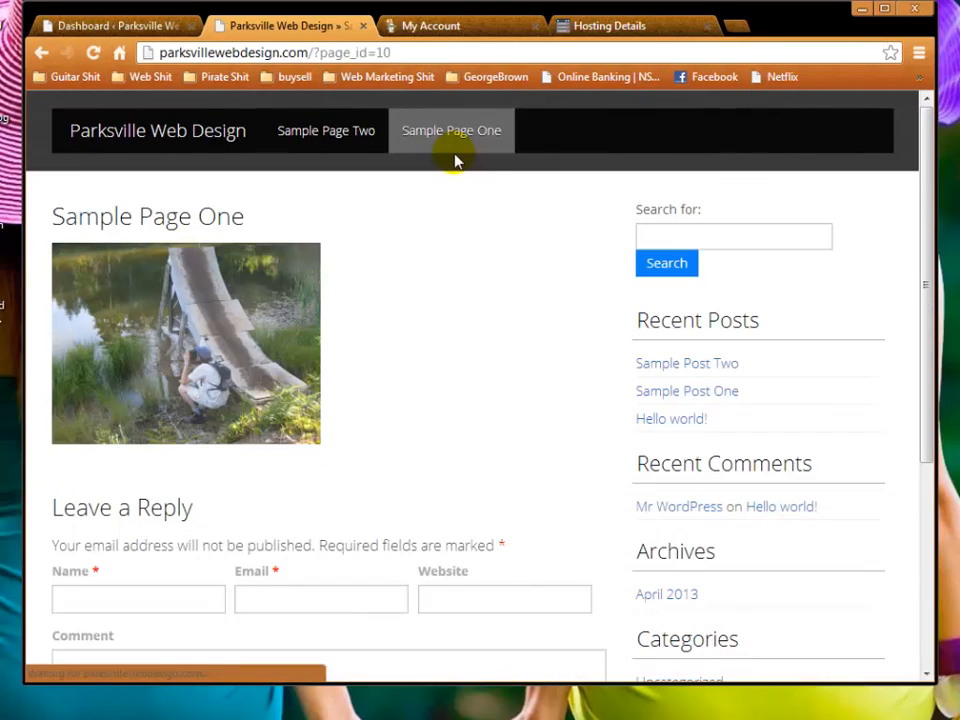
{"action": "left_click", "coordinate": [325, 130]}
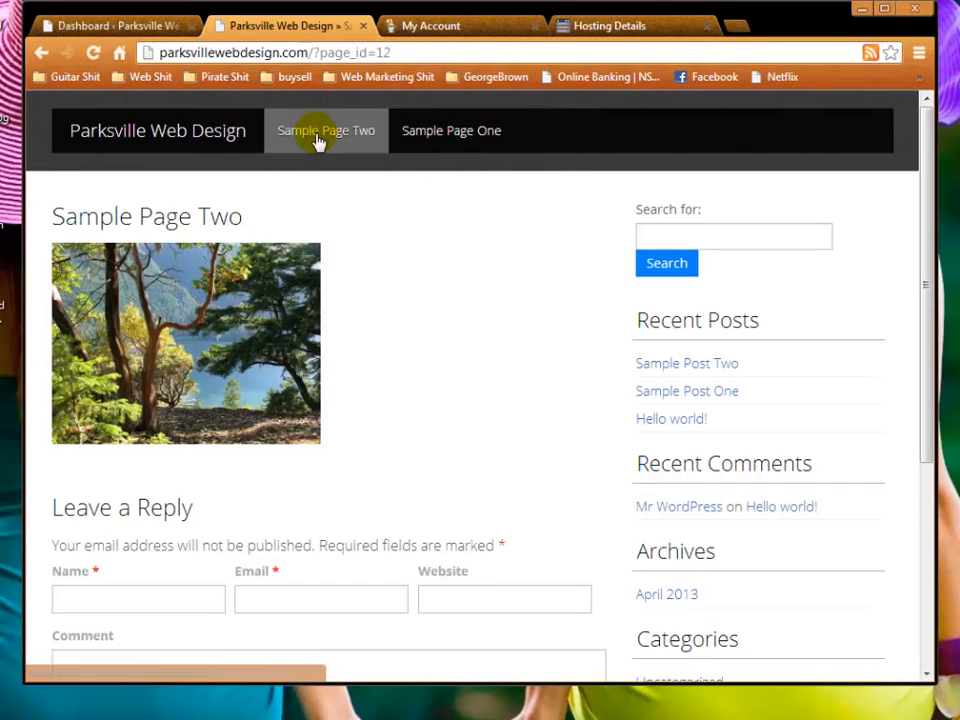